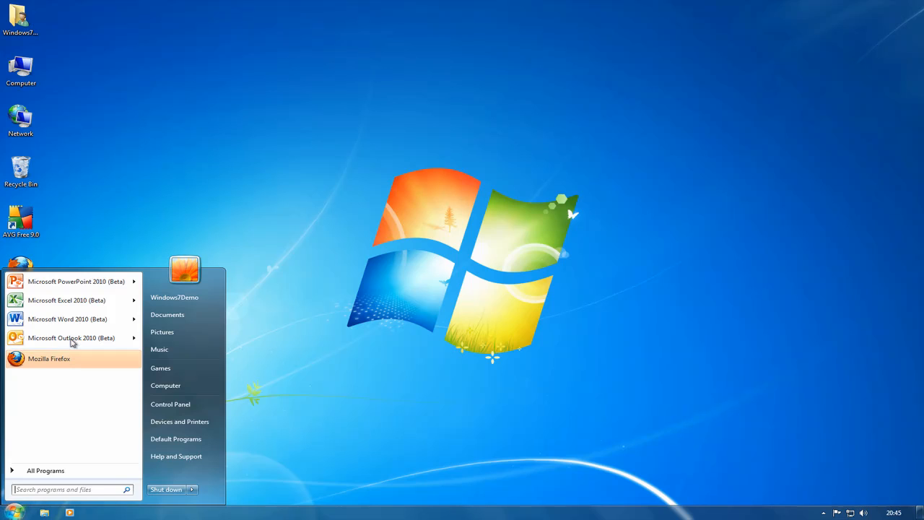
Launch Microsoft Outlook 2010 from the Start menu
{"action": "left_click", "coordinate": [71, 338]}
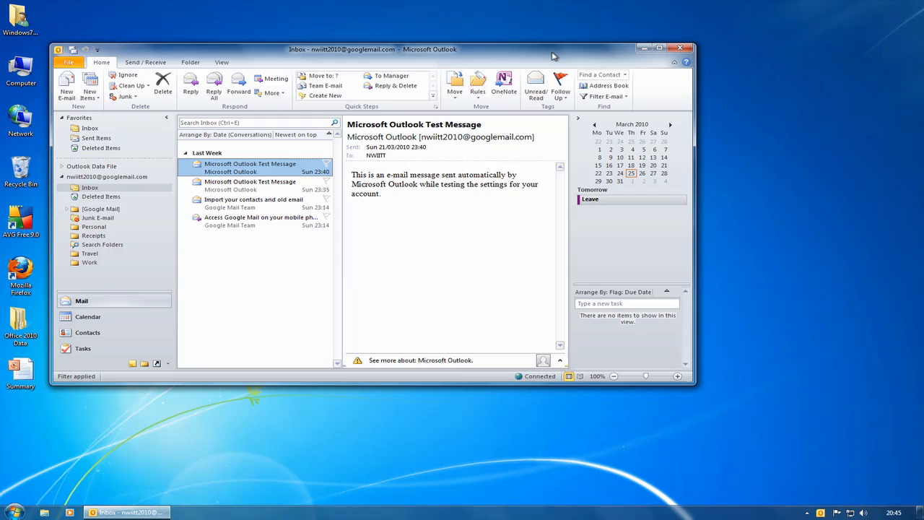
{"action": "mouse_move", "coordinate": [213, 121]}
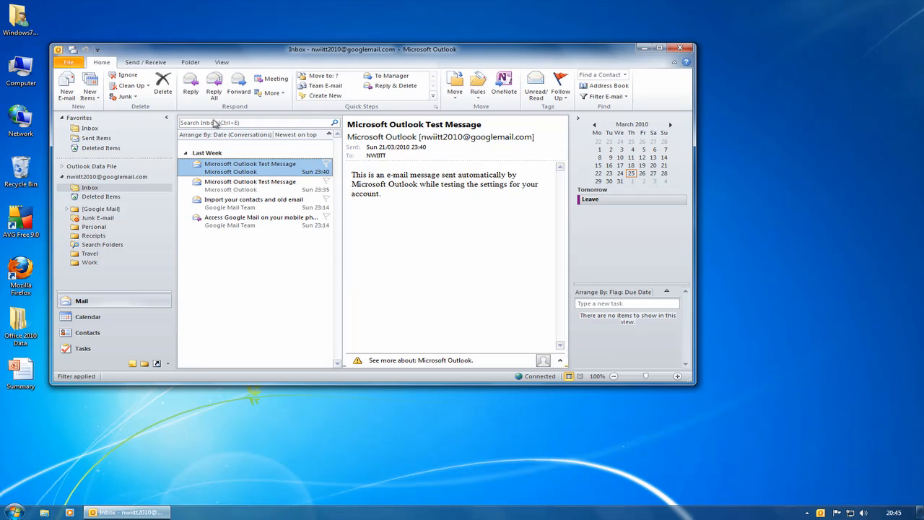
Show the Backstage Info page with the Gmail account information
{"action": "left_click", "coordinate": [69, 62]}
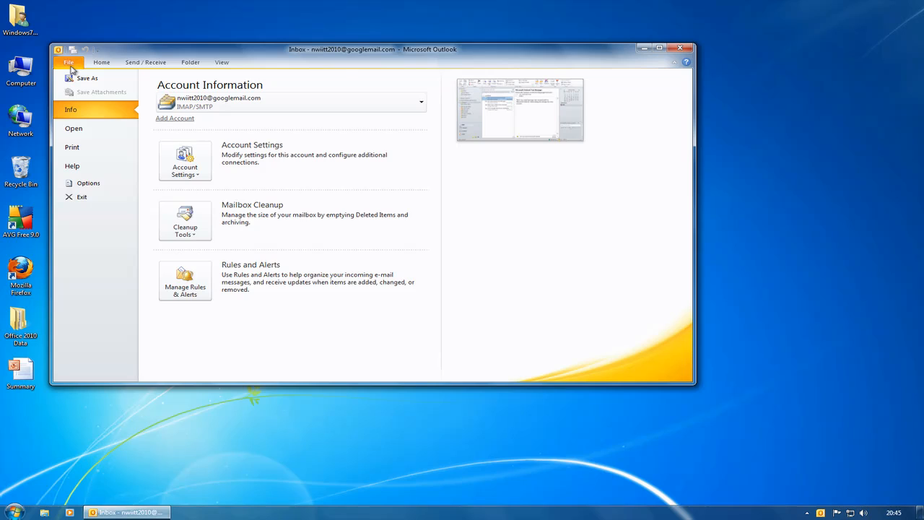
{"action": "mouse_move", "coordinate": [205, 164]}
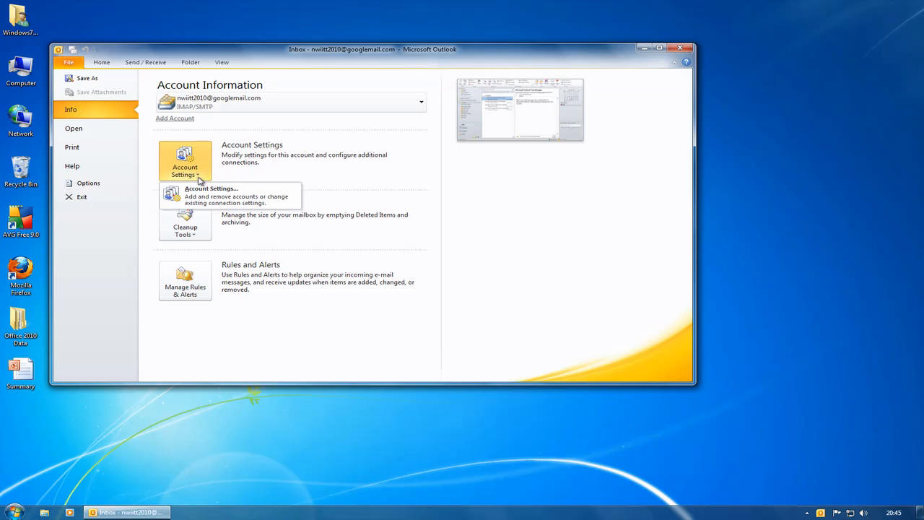
{"action": "mouse_move", "coordinate": [196, 298]}
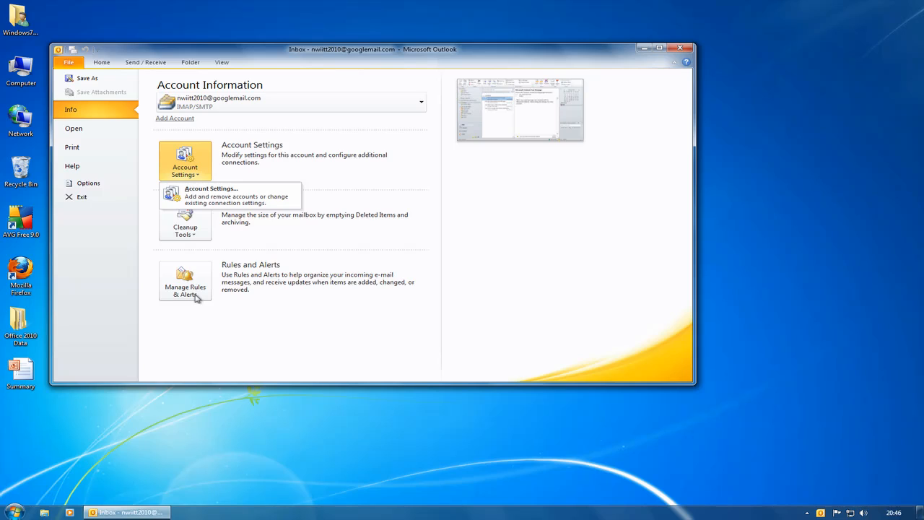
{"action": "mouse_move", "coordinate": [79, 66]}
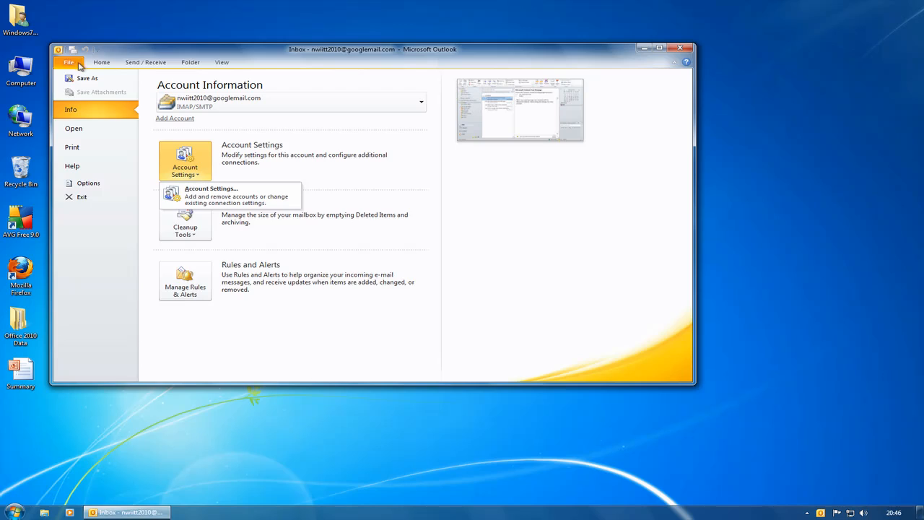
Return to Mail, switch to the Calendar and maximize the Outlook window
{"action": "left_click", "coordinate": [70, 62]}
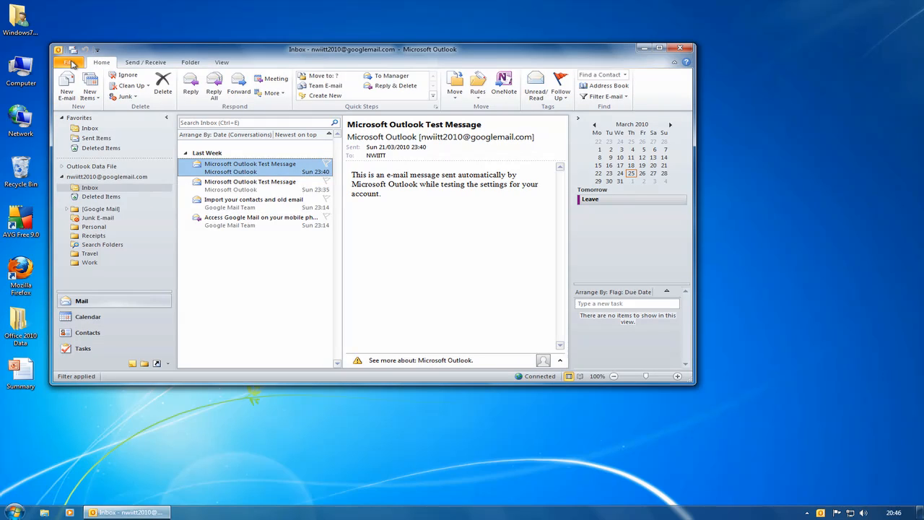
{"action": "mouse_move", "coordinate": [84, 206]}
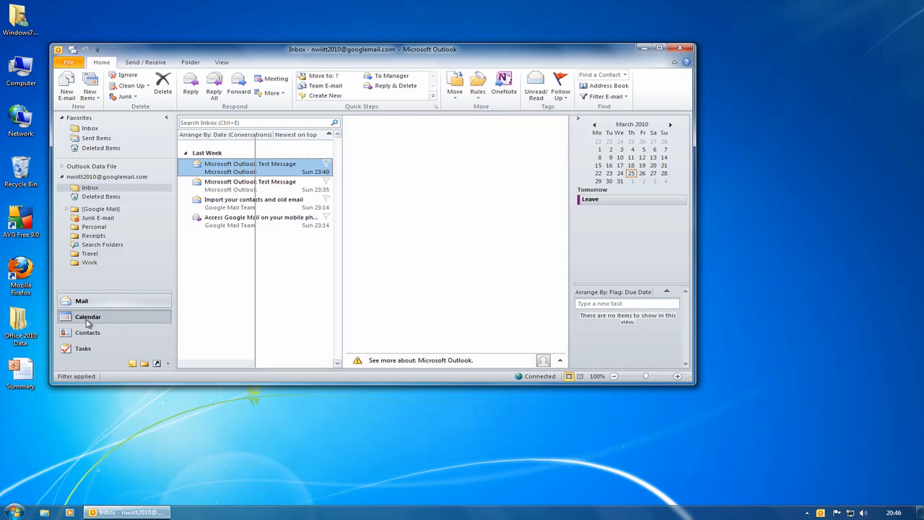
{"action": "left_click", "coordinate": [87, 316]}
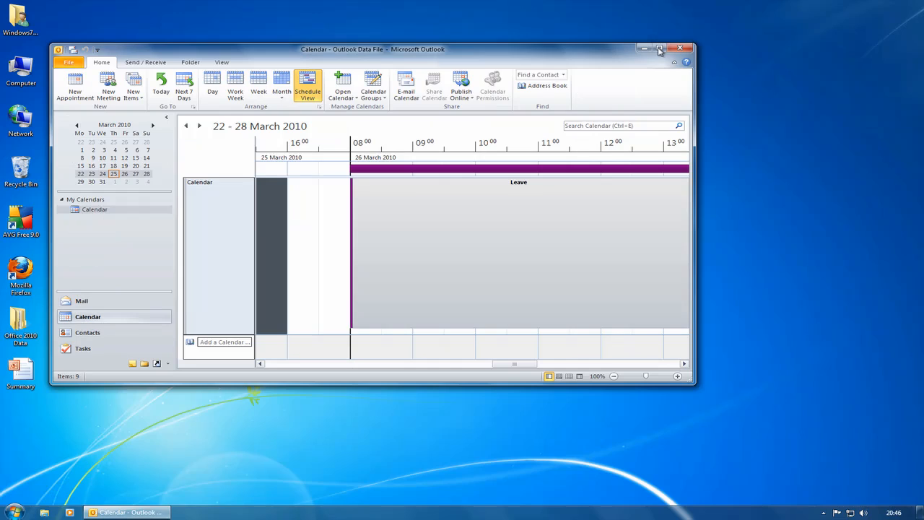
{"action": "left_click", "coordinate": [658, 49]}
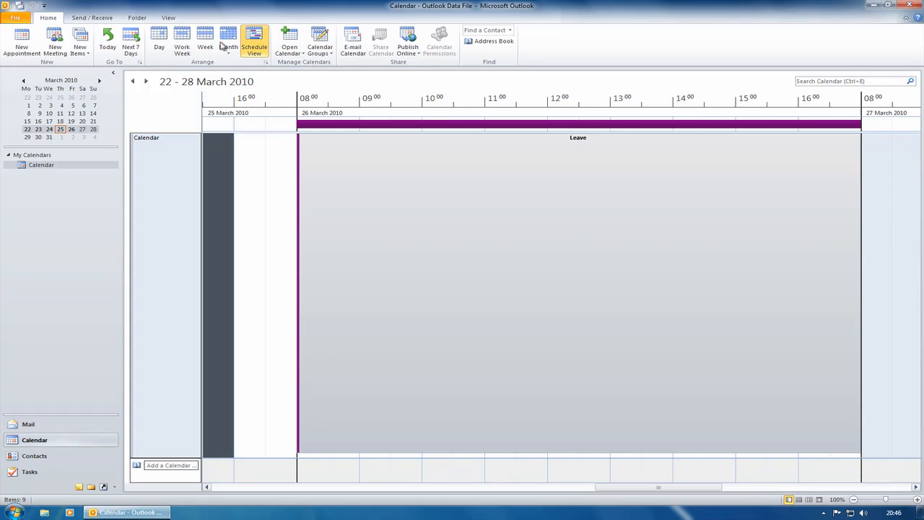
View 25 March as Day, then the Work Week, then the full 22–28 March week
{"action": "left_click", "coordinate": [159, 40]}
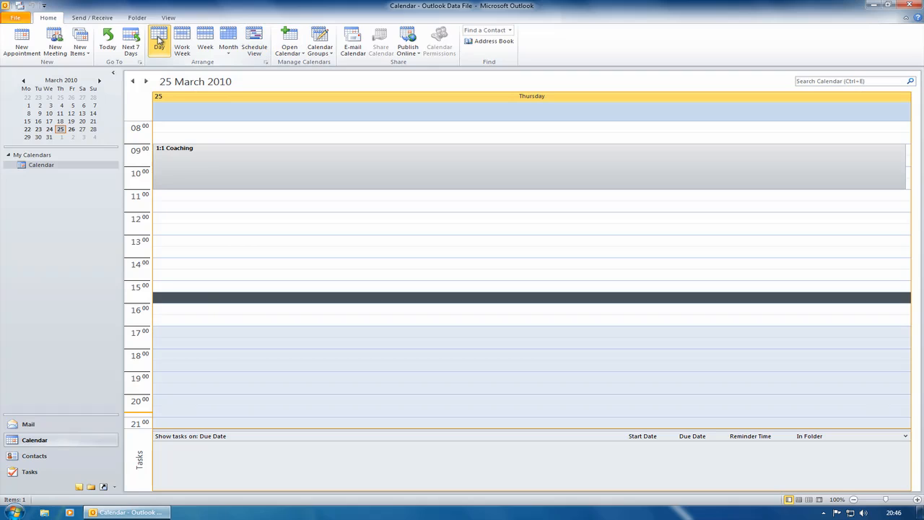
{"action": "left_click", "coordinate": [182, 42]}
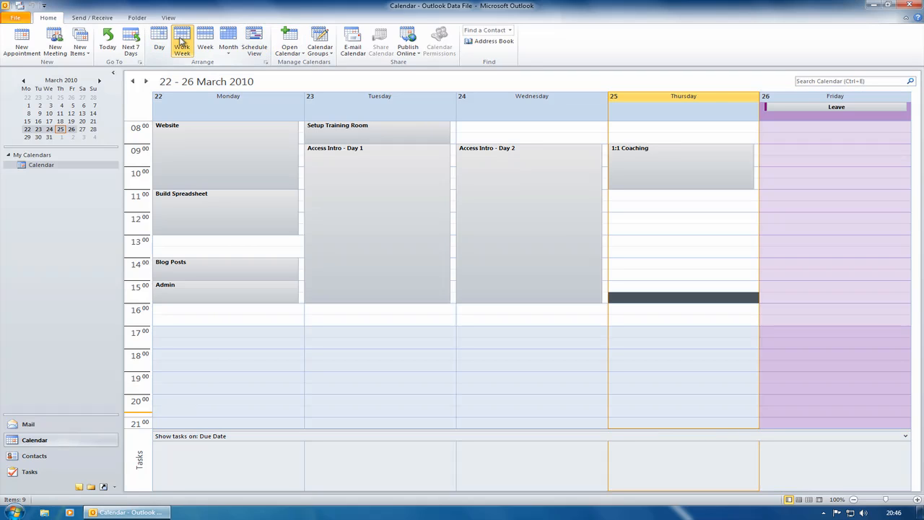
{"action": "mouse_move", "coordinate": [205, 41]}
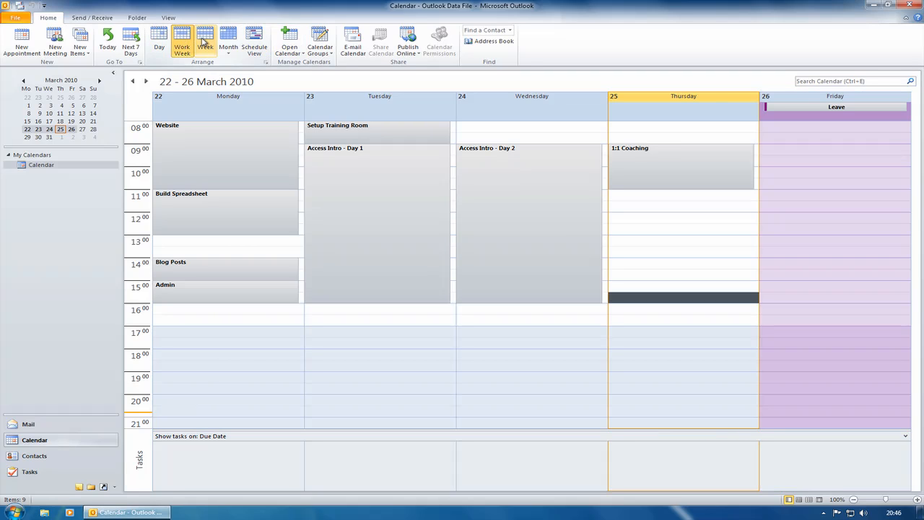
{"action": "left_click", "coordinate": [206, 43]}
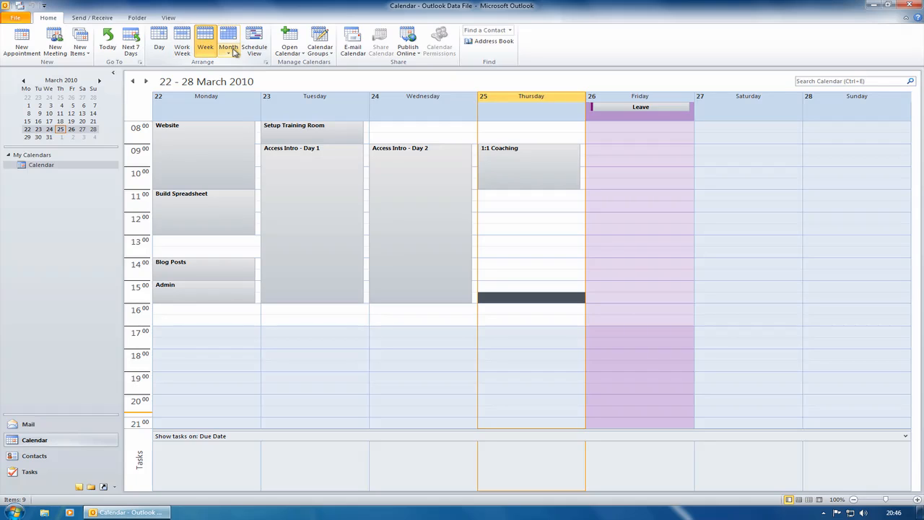
{"action": "mouse_move", "coordinate": [228, 40]}
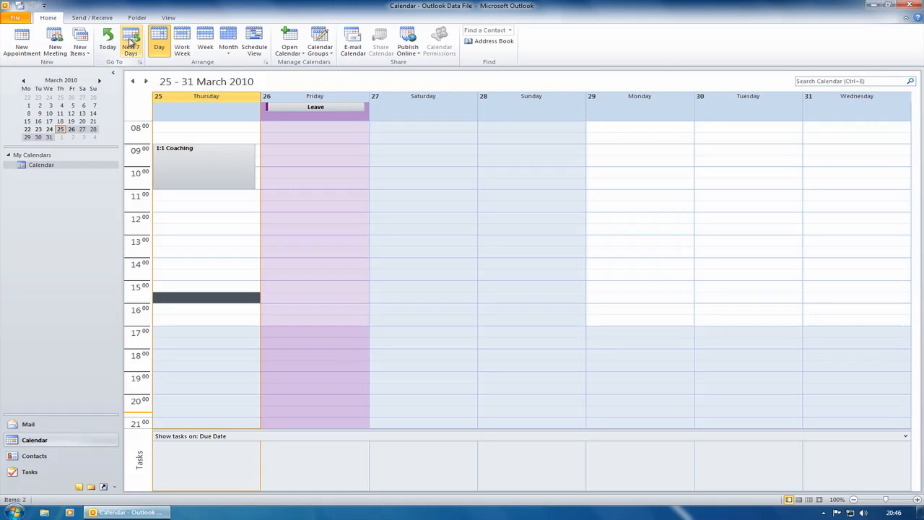
{"action": "left_click", "coordinate": [136, 81]}
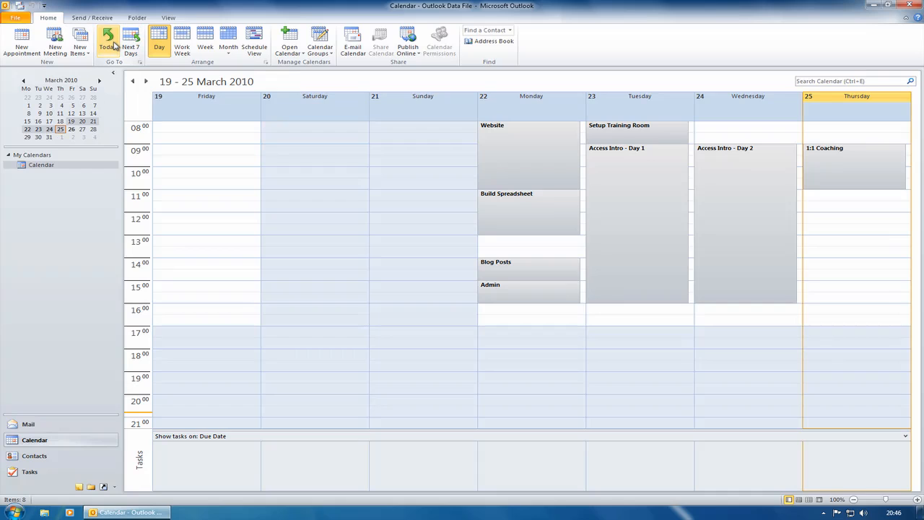
{"action": "left_click", "coordinate": [130, 40]}
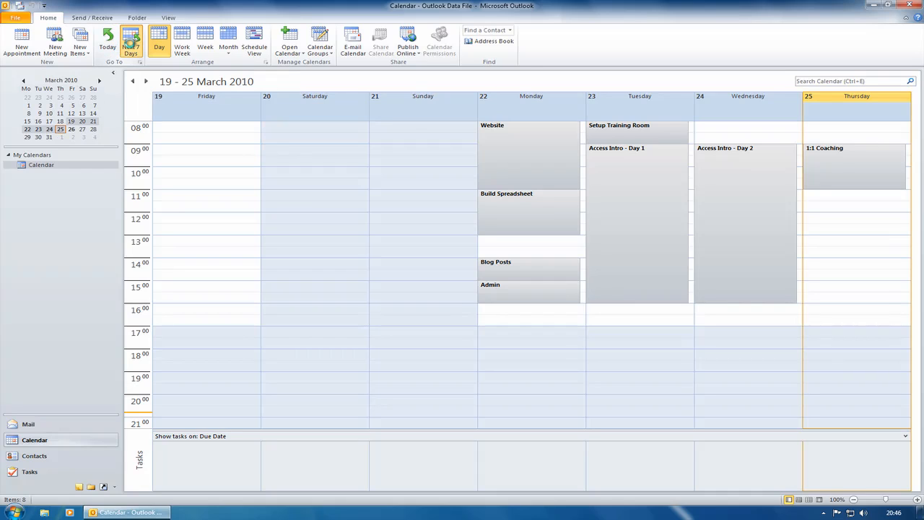
{"action": "left_click", "coordinate": [146, 81]}
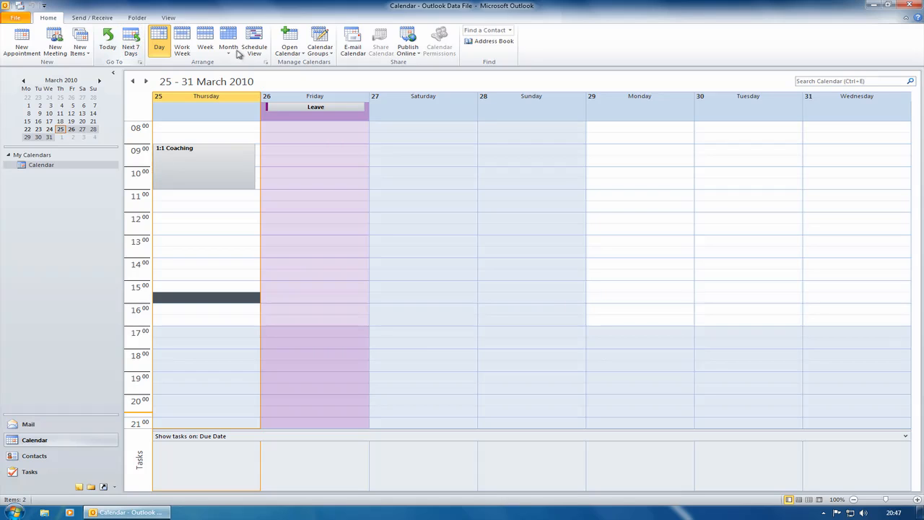
Show March 2010 in Month view and adjust how much event detail it displays
{"action": "left_click", "coordinate": [228, 42]}
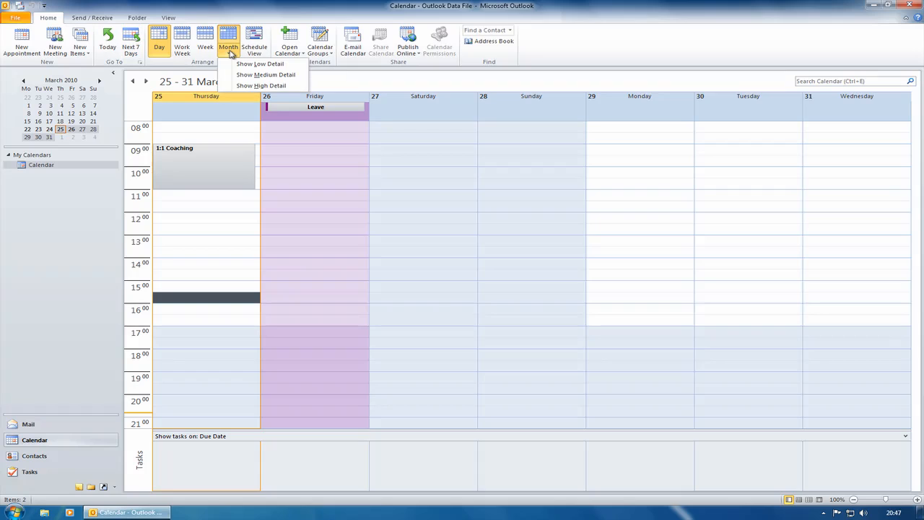
{"action": "mouse_move", "coordinate": [260, 63]}
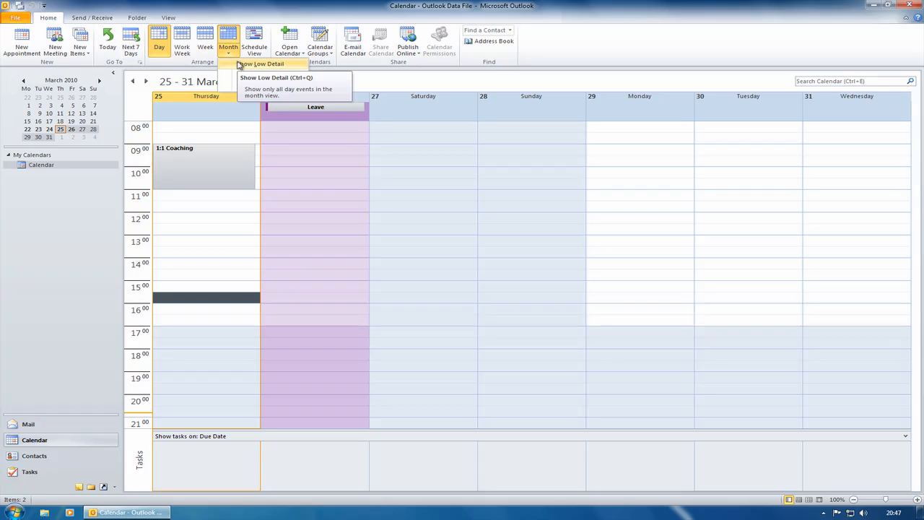
{"action": "left_click", "coordinate": [228, 41]}
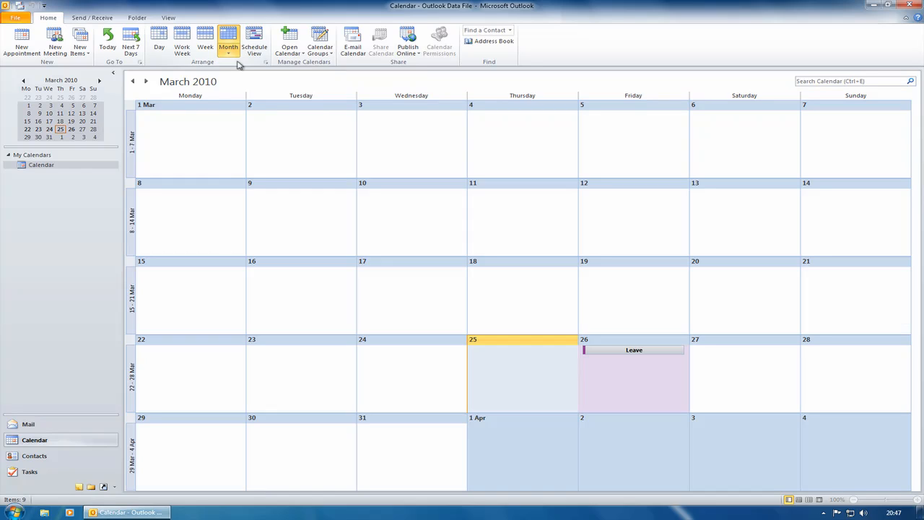
{"action": "mouse_move", "coordinate": [228, 44]}
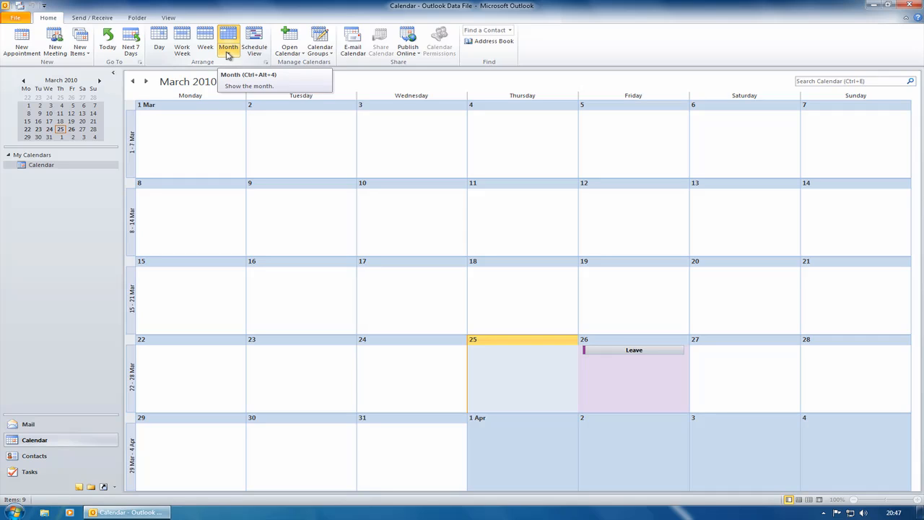
{"action": "left_click", "coordinate": [228, 46]}
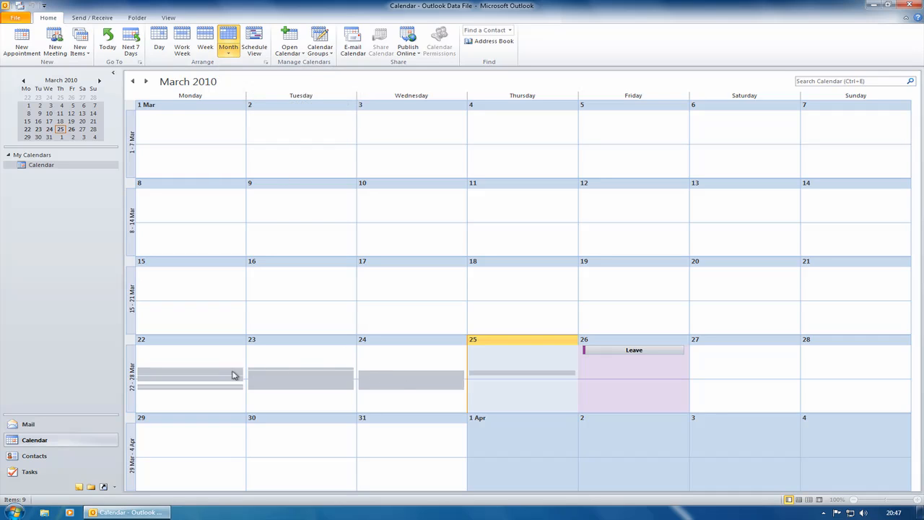
{"action": "mouse_move", "coordinate": [277, 382]}
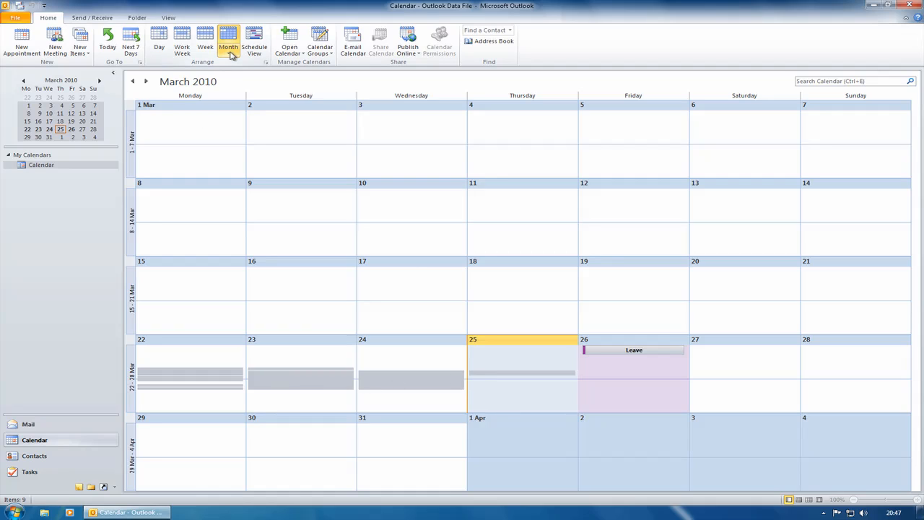
{"action": "left_click", "coordinate": [228, 43]}
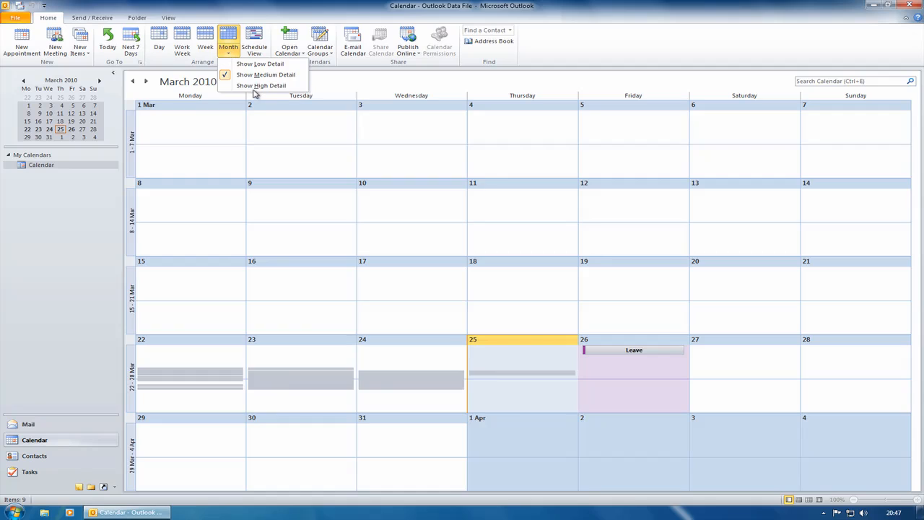
{"action": "left_click", "coordinate": [265, 75]}
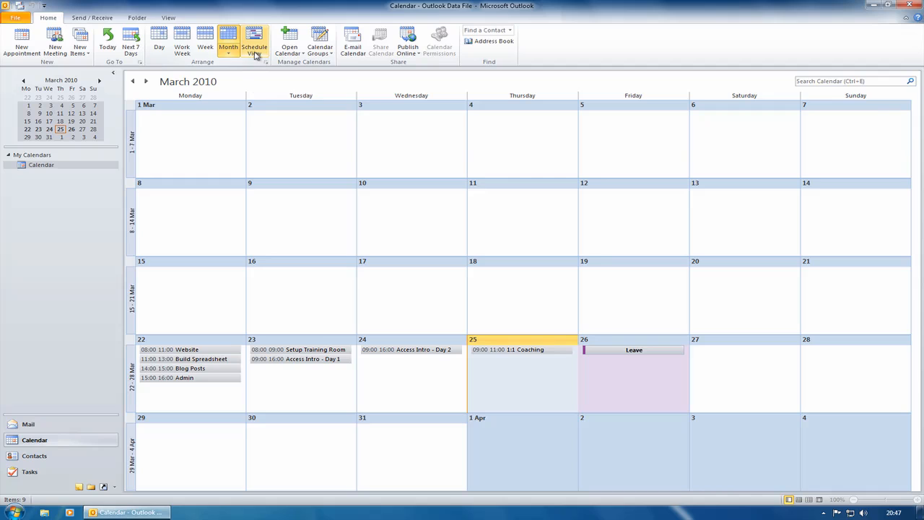
Show 25 March in Schedule View with a 10-minute time scale, then leave for Mail
{"action": "left_click", "coordinate": [254, 42]}
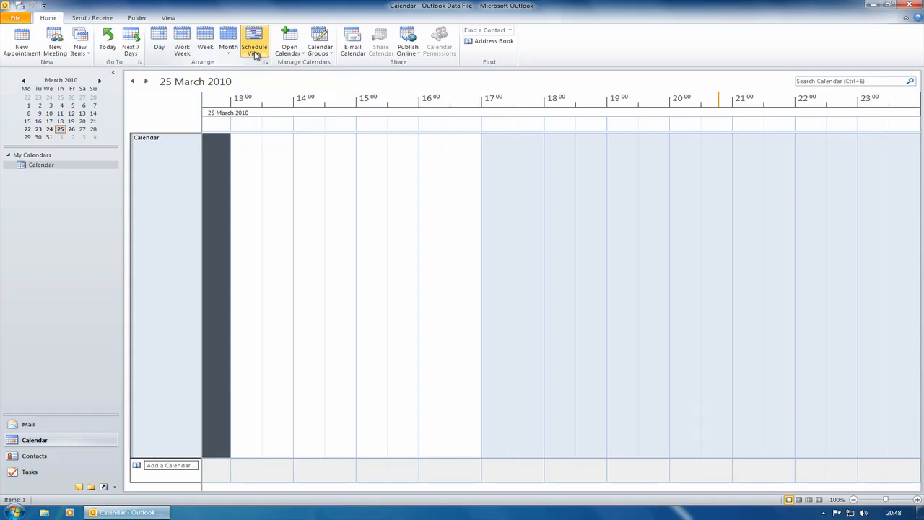
{"action": "right_click", "coordinate": [339, 104]}
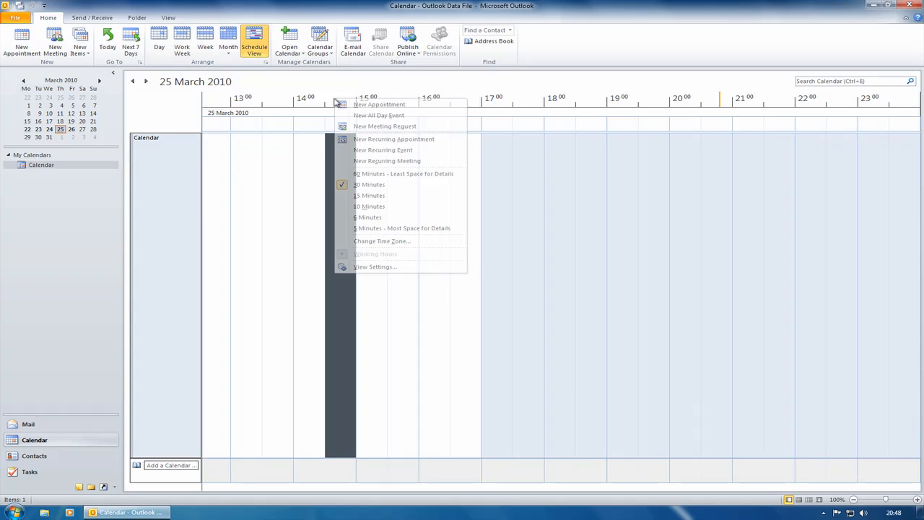
{"action": "mouse_move", "coordinate": [315, 104]}
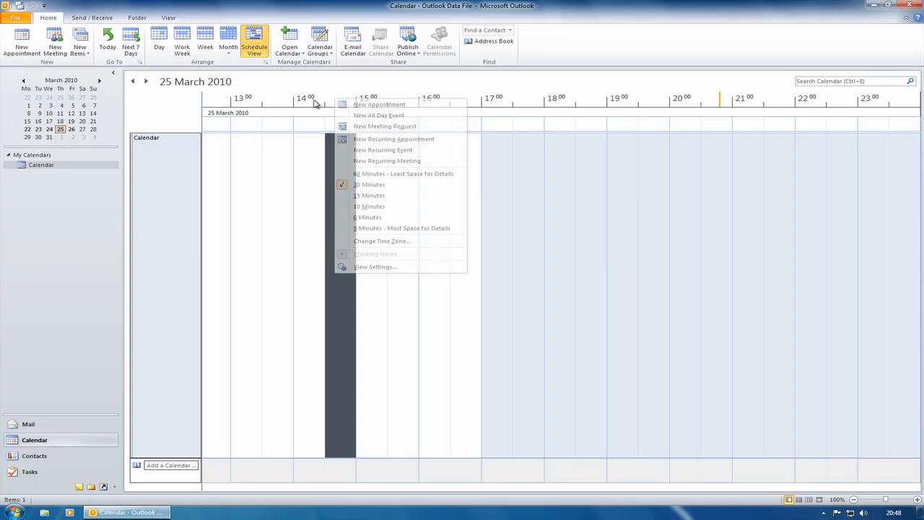
{"action": "mouse_move", "coordinate": [393, 194]}
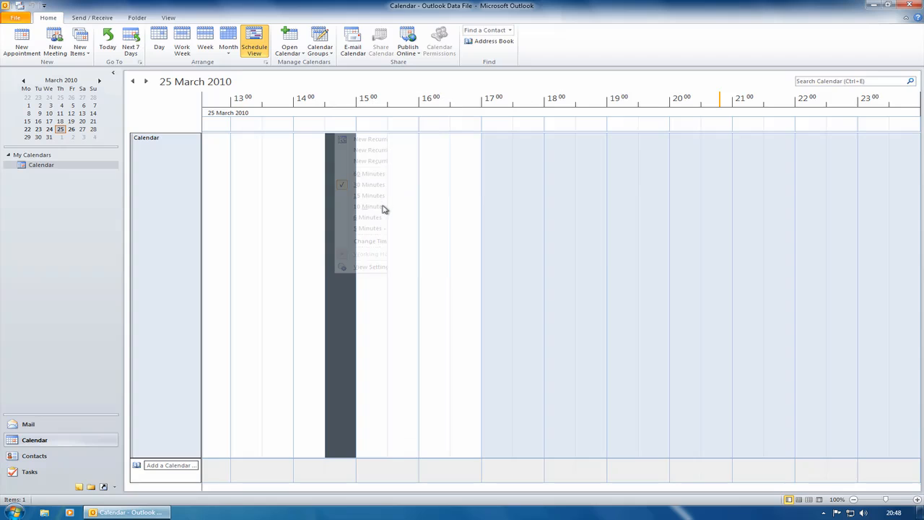
{"action": "mouse_move", "coordinate": [345, 104]}
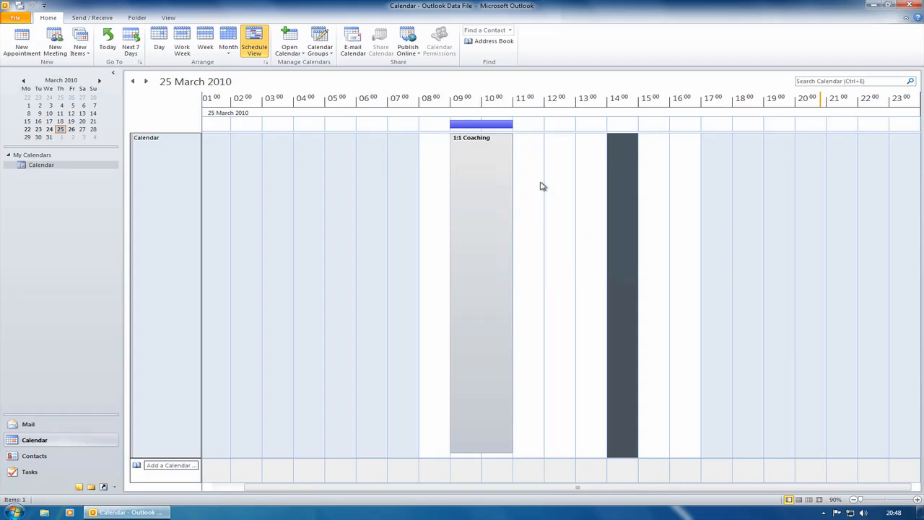
{"action": "right_click", "coordinate": [543, 188]}
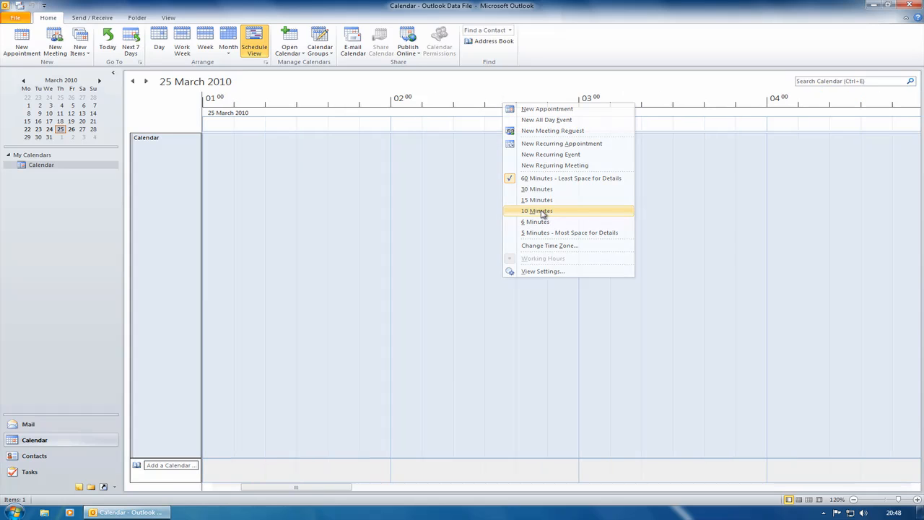
{"action": "left_click", "coordinate": [537, 211]}
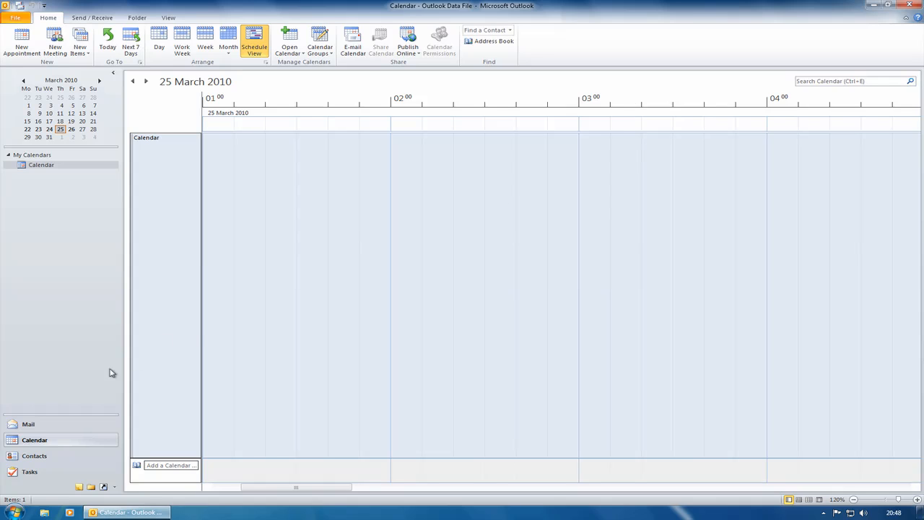
{"action": "left_click", "coordinate": [29, 425]}
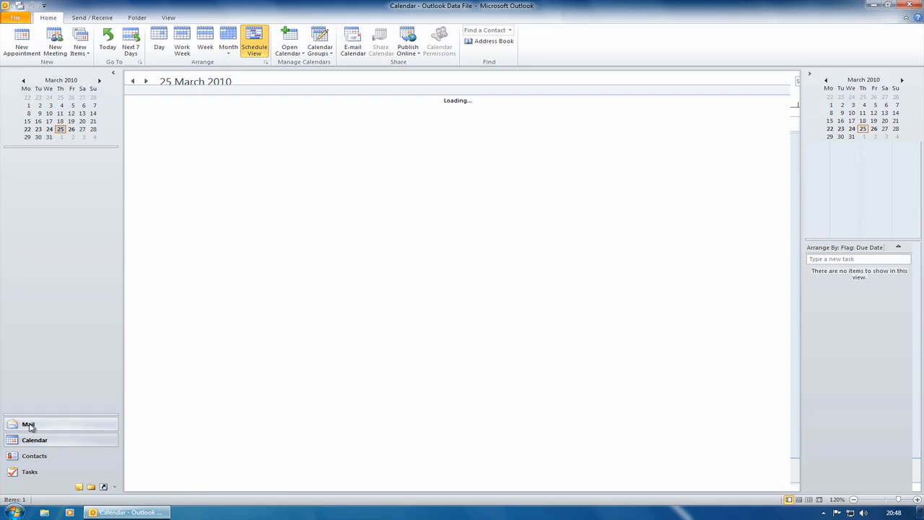
Show the Inbox messages in the Mail view
{"action": "left_click", "coordinate": [29, 424]}
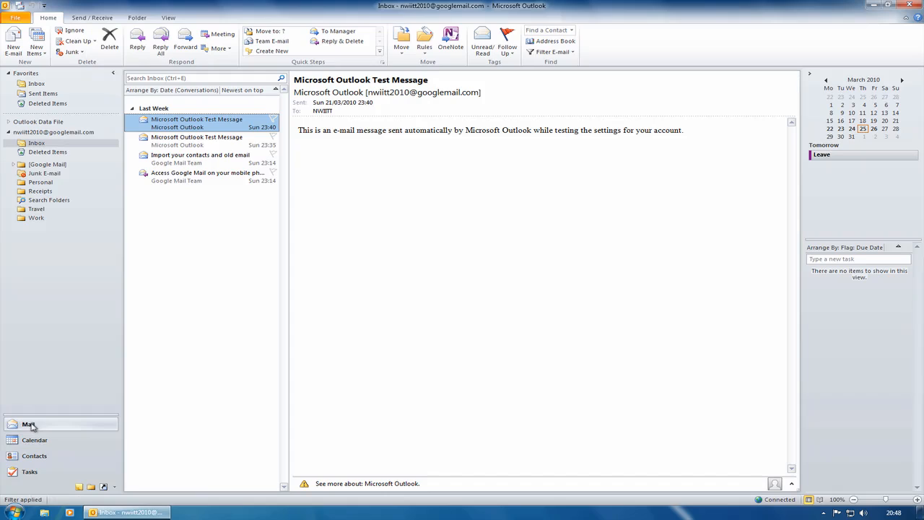
{"action": "mouse_move", "coordinate": [39, 363]}
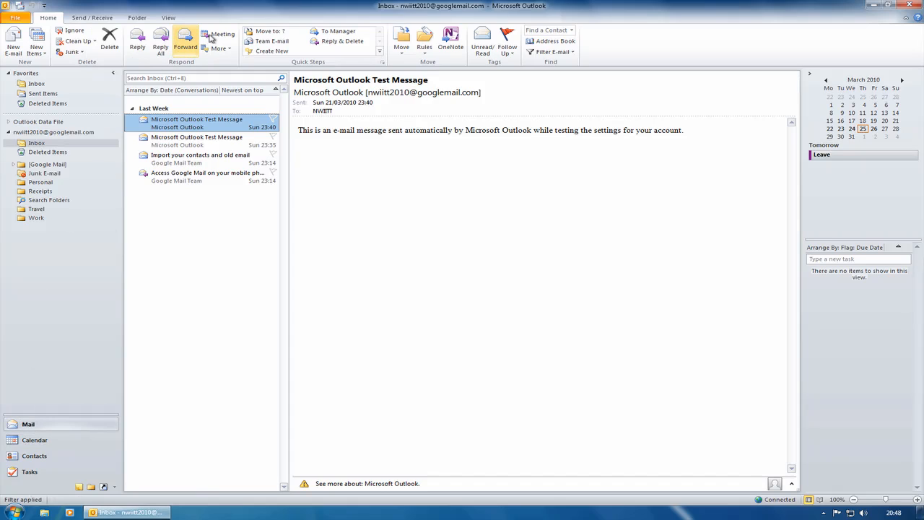
{"action": "mouse_move", "coordinate": [222, 34]}
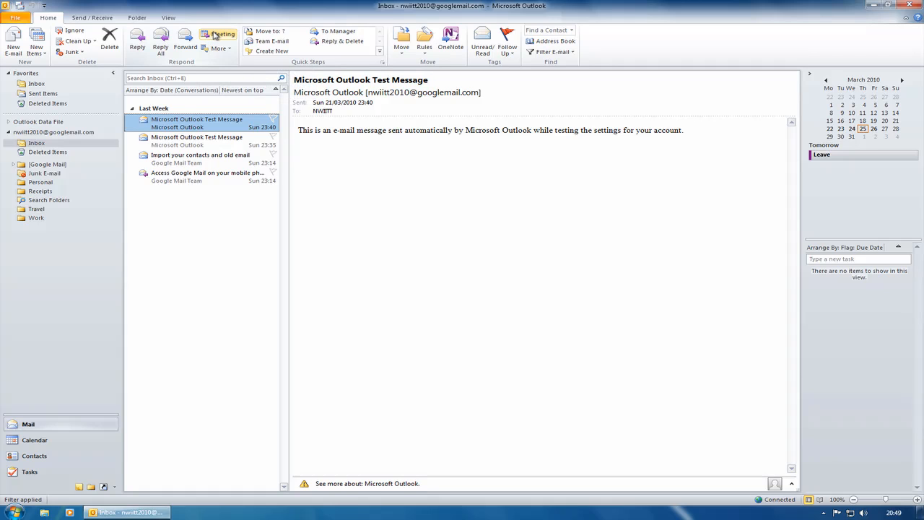
Create a meeting request from the selected test message
{"action": "left_click", "coordinate": [223, 35]}
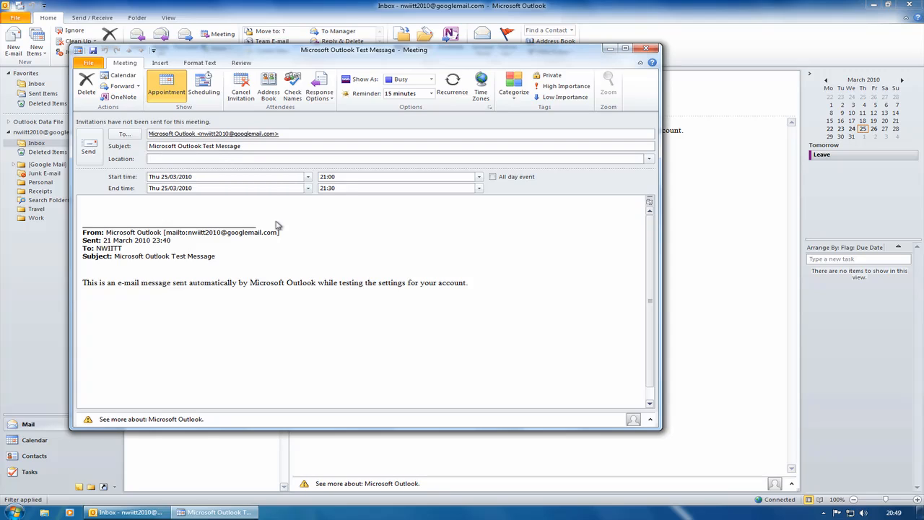
{"action": "mouse_move", "coordinate": [282, 223]}
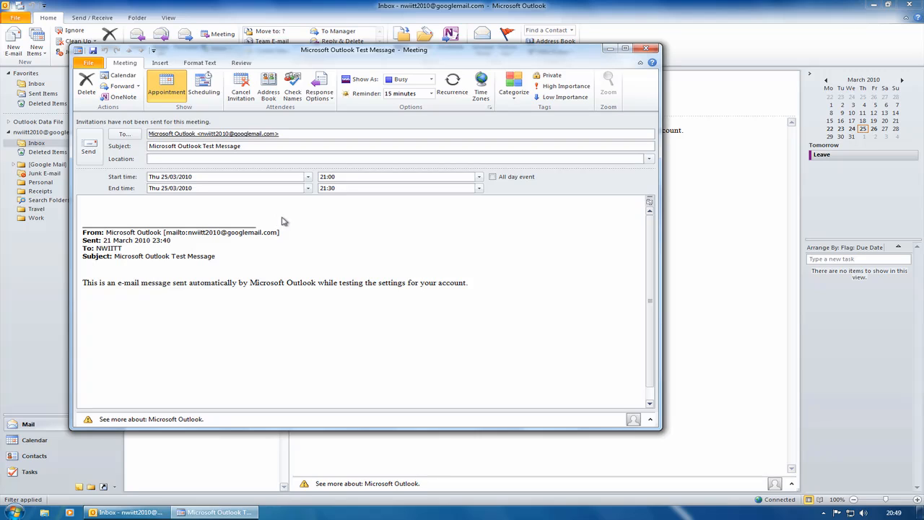
{"action": "mouse_move", "coordinate": [657, 48]}
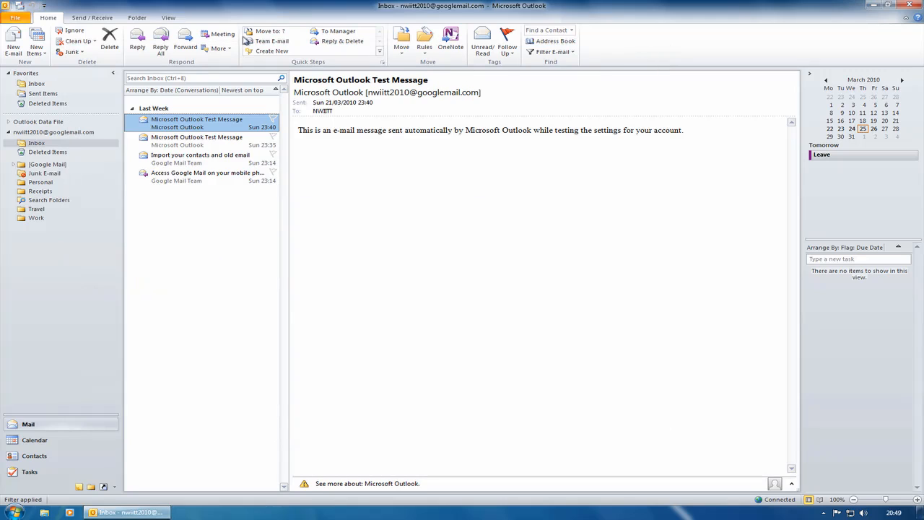
{"action": "mouse_move", "coordinate": [72, 34]}
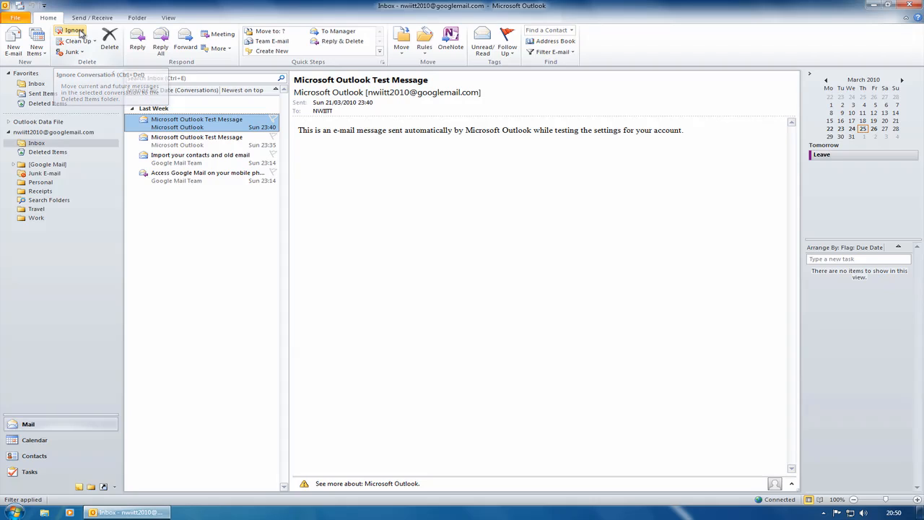
{"action": "mouse_move", "coordinate": [72, 31]}
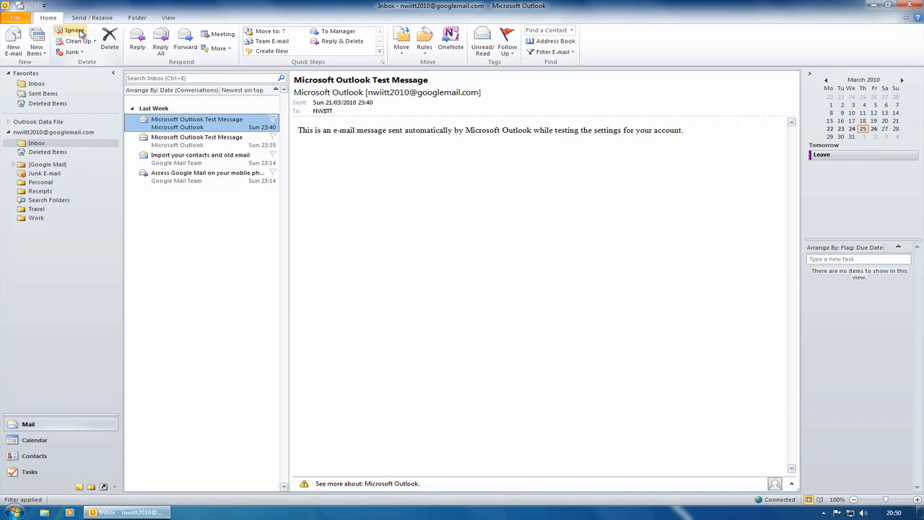
{"action": "mouse_move", "coordinate": [330, 65]}
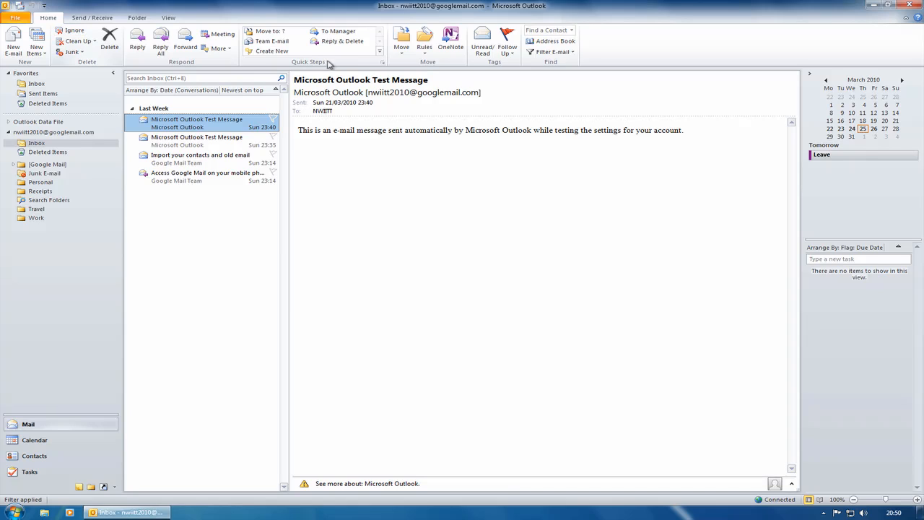
{"action": "mouse_move", "coordinate": [342, 40]}
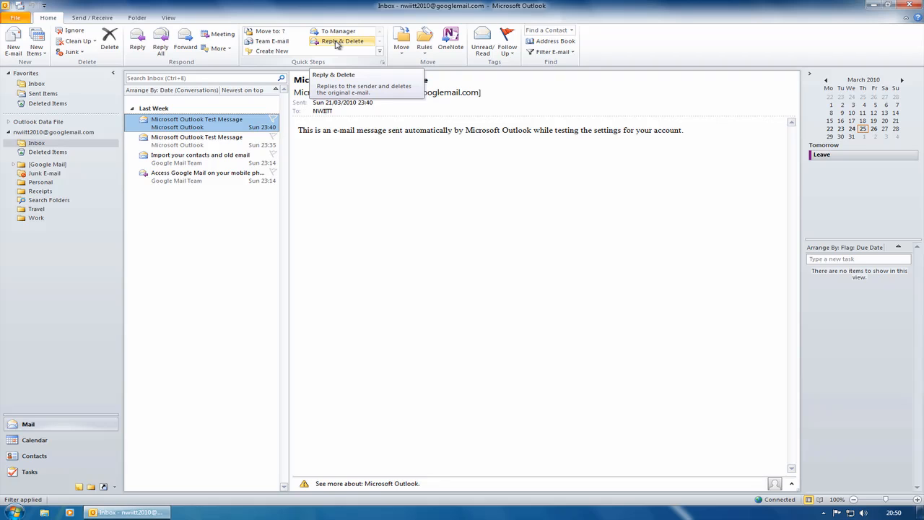
Run the Reply & Delete quick step on the test message and send the reply
{"action": "left_click", "coordinate": [344, 41]}
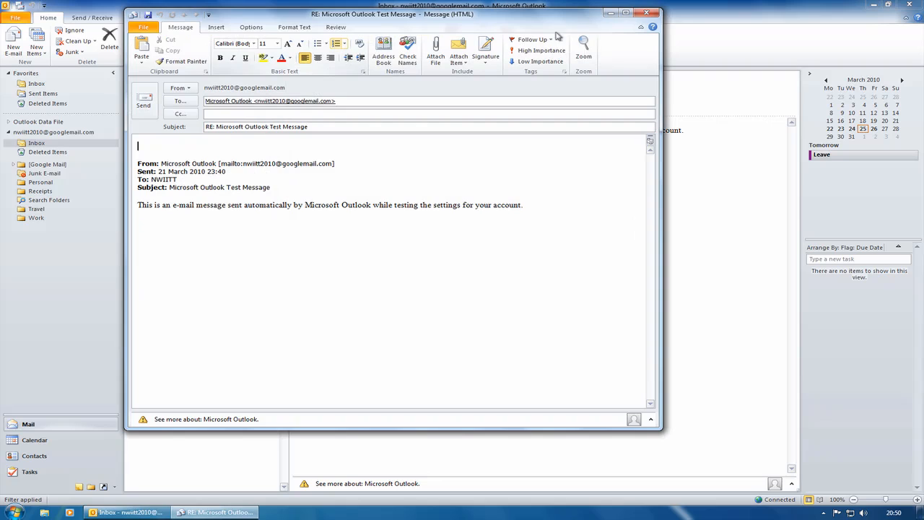
{"action": "mouse_move", "coordinate": [144, 100]}
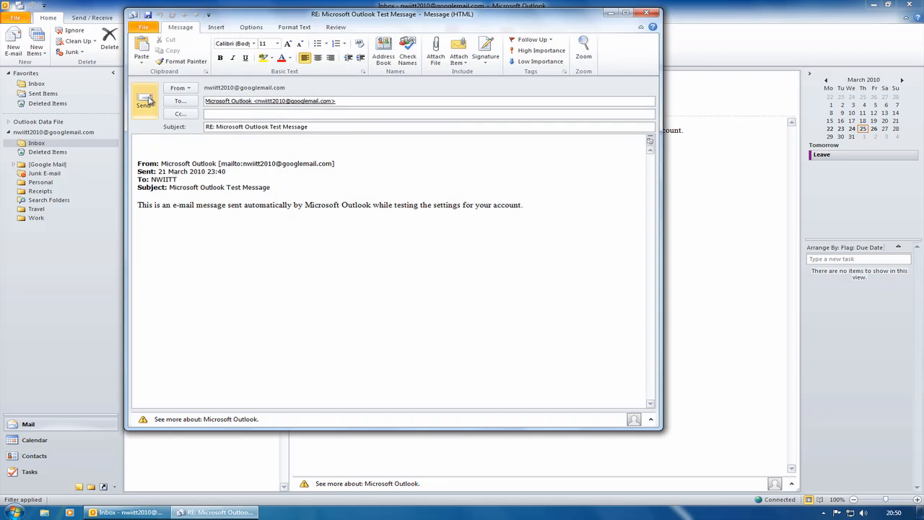
{"action": "left_click", "coordinate": [144, 101]}
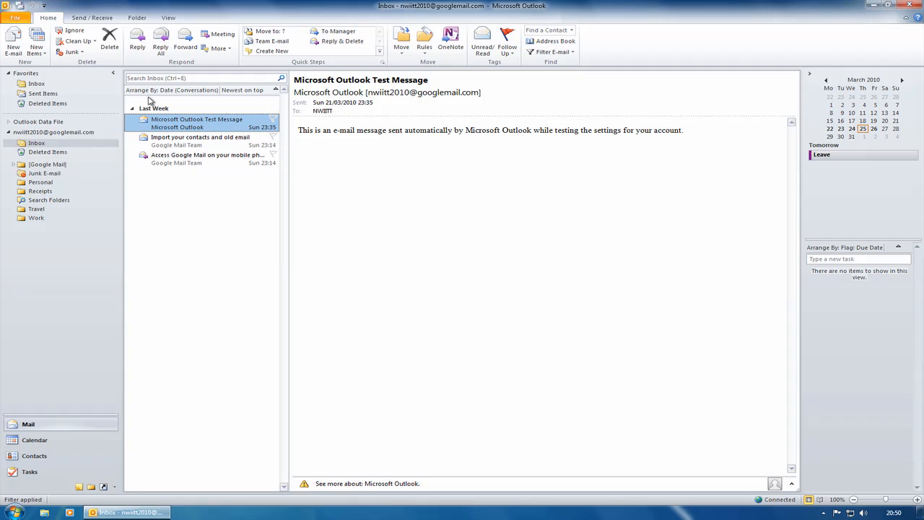
{"action": "mouse_move", "coordinate": [203, 76]}
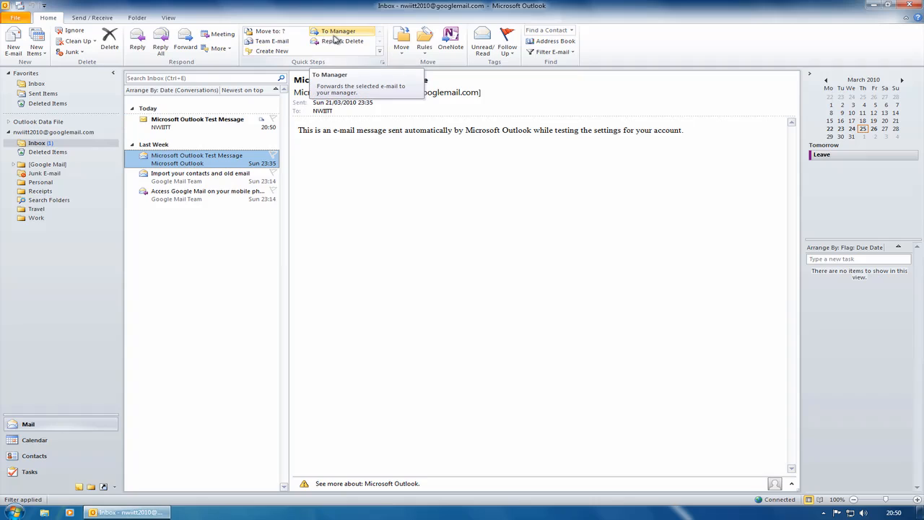
{"action": "mouse_move", "coordinate": [332, 40]}
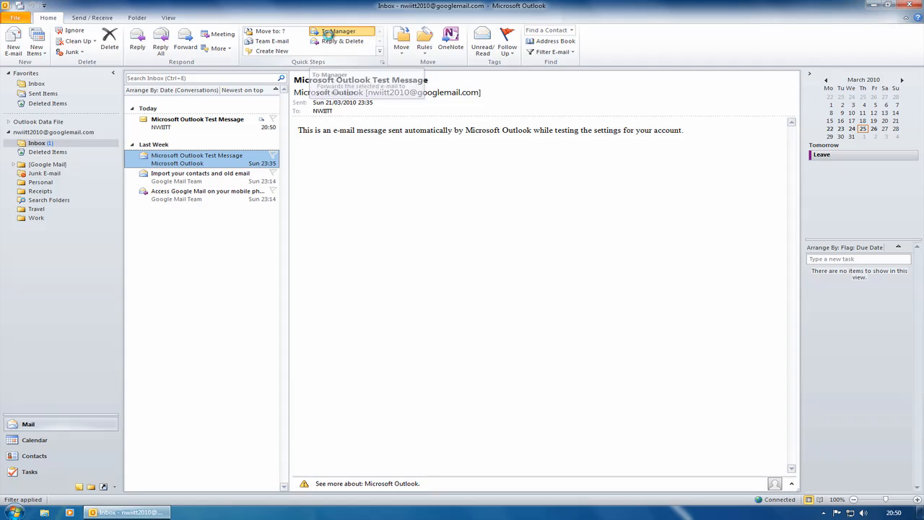
Run the To Manager quick step and close the resulting forward draft
{"action": "left_click", "coordinate": [185, 41]}
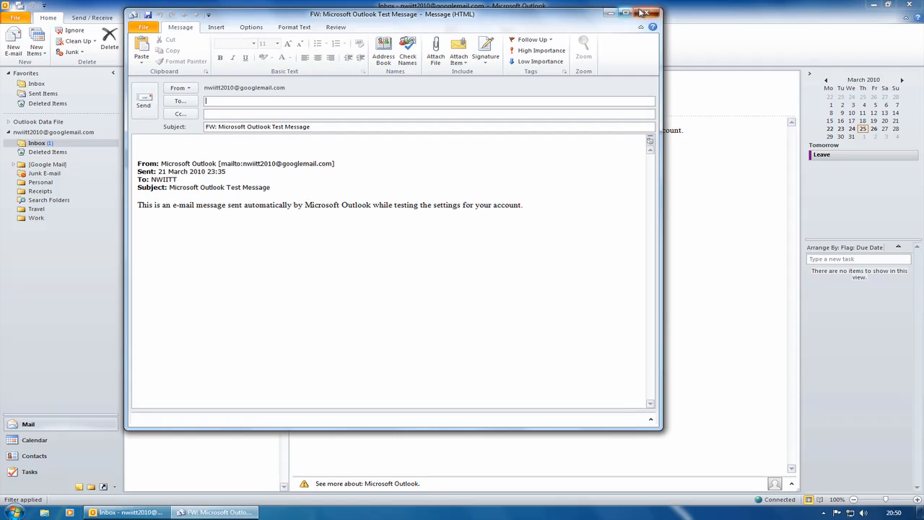
{"action": "left_click", "coordinate": [644, 13]}
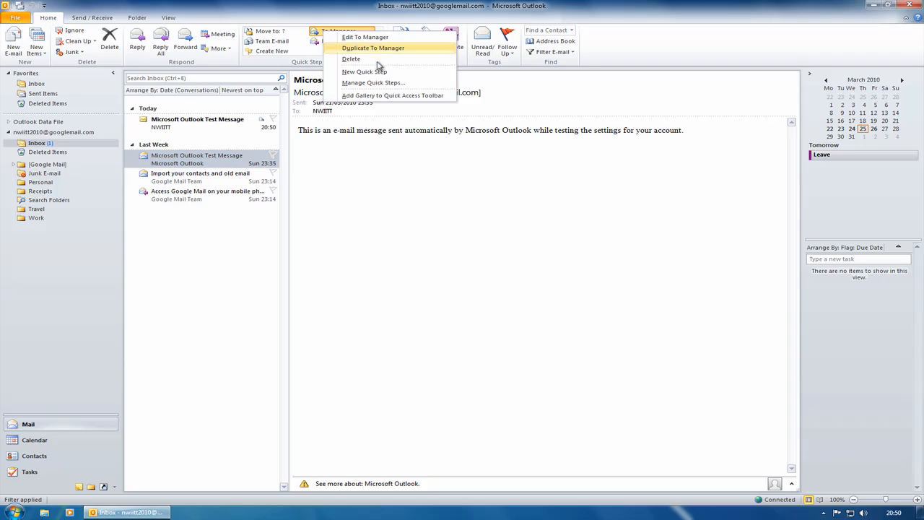
{"action": "mouse_move", "coordinate": [364, 38]}
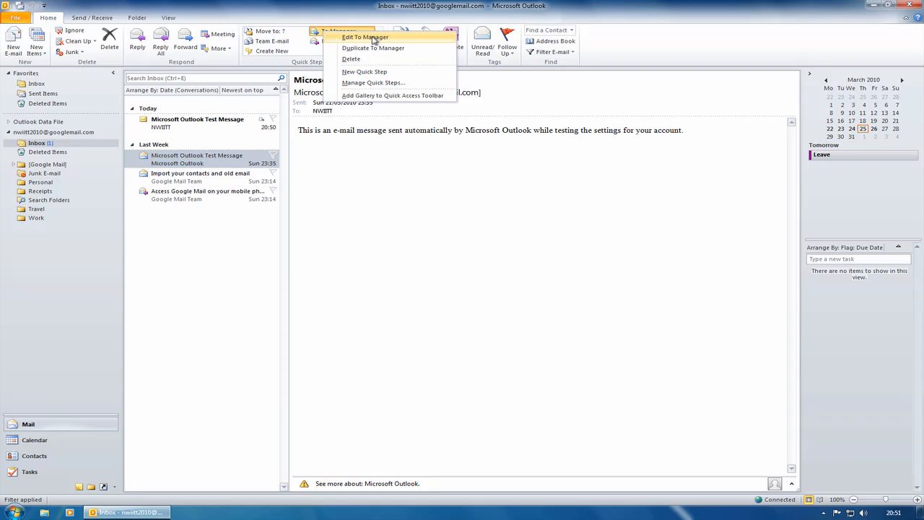
Edit To Manager with the manager address 'elaine@', save it, and run it on the test message
{"action": "left_click", "coordinate": [364, 38]}
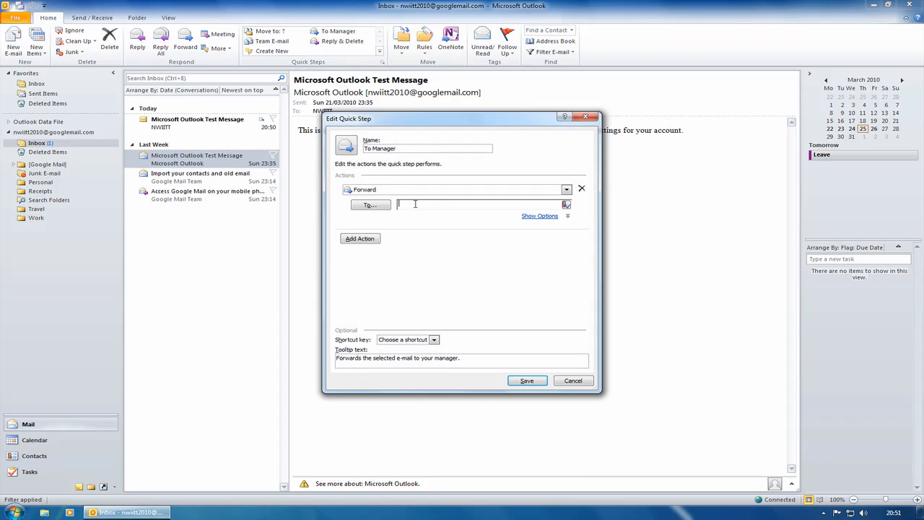
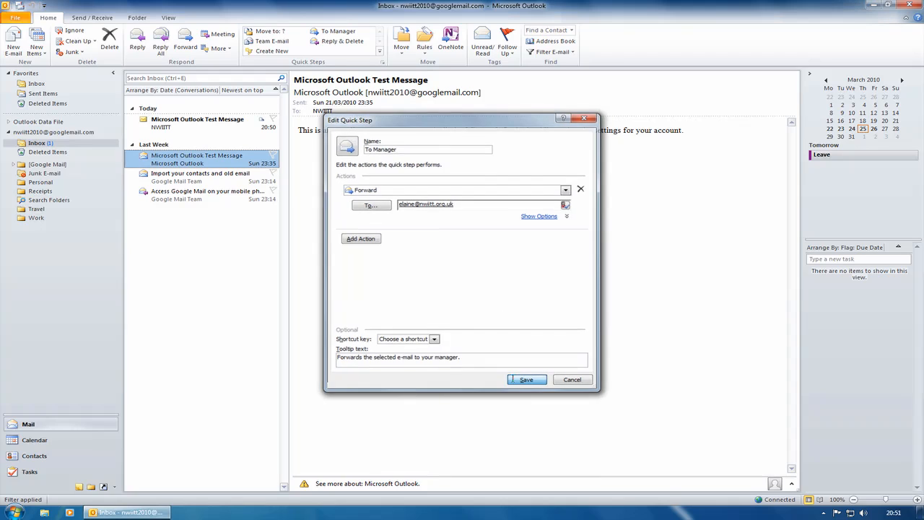
{"action": "left_click", "coordinate": [526, 378]}
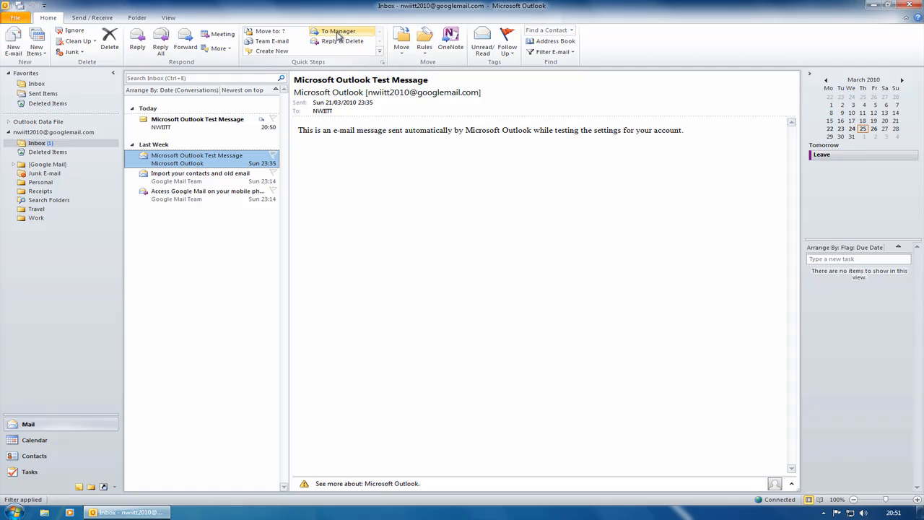
{"action": "left_click", "coordinate": [185, 41]}
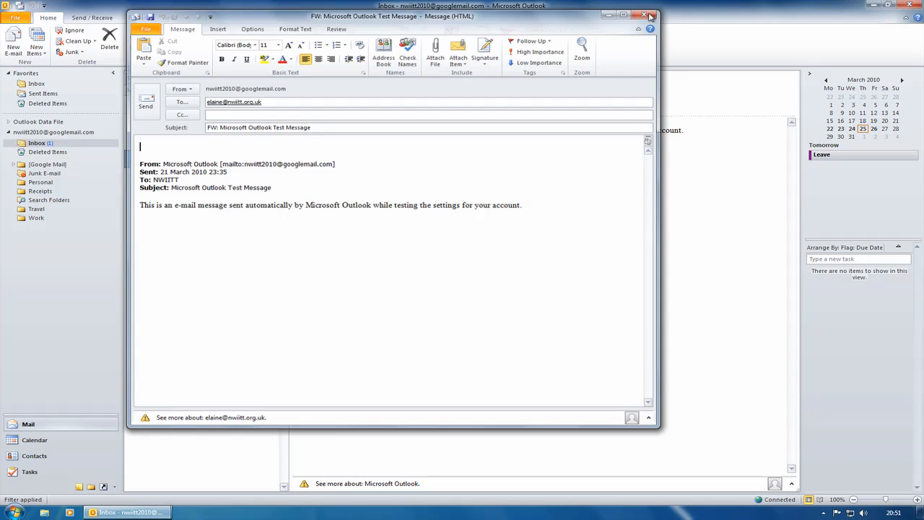
{"action": "mouse_move", "coordinate": [604, 60]}
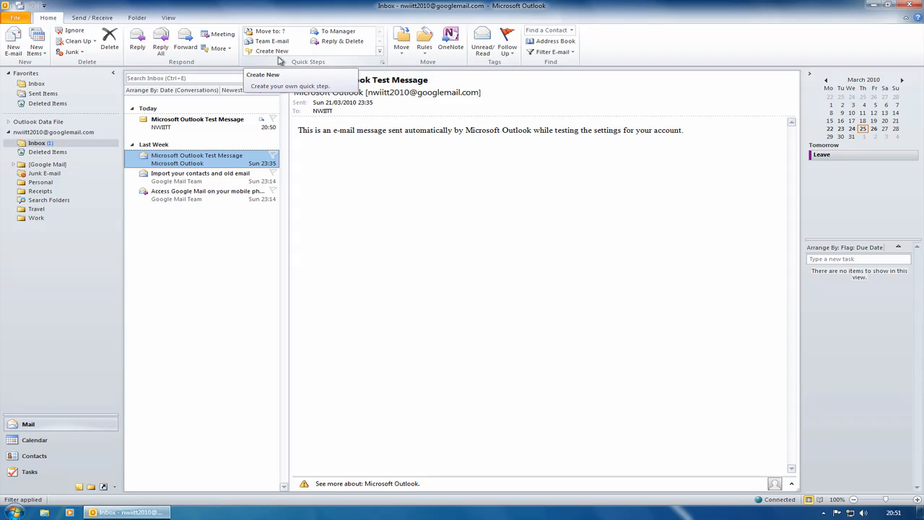
Start a new custom quick step named for Elaine with New Message as its action
{"action": "left_click", "coordinate": [271, 50]}
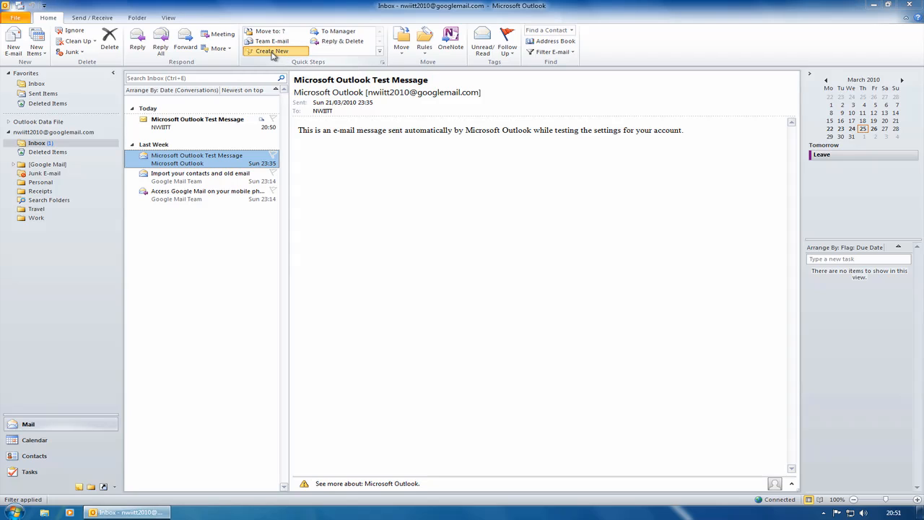
{"action": "left_click", "coordinate": [272, 51]}
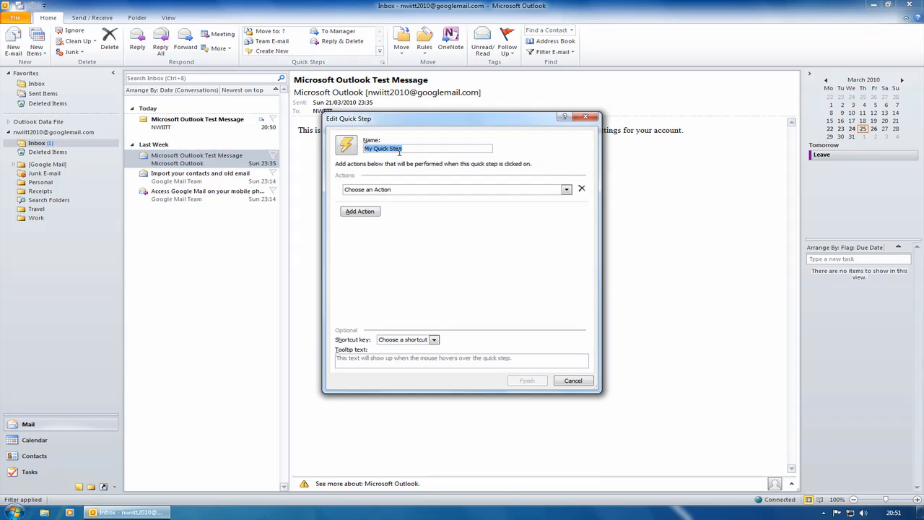
{"action": "type", "text": "Elaine"}
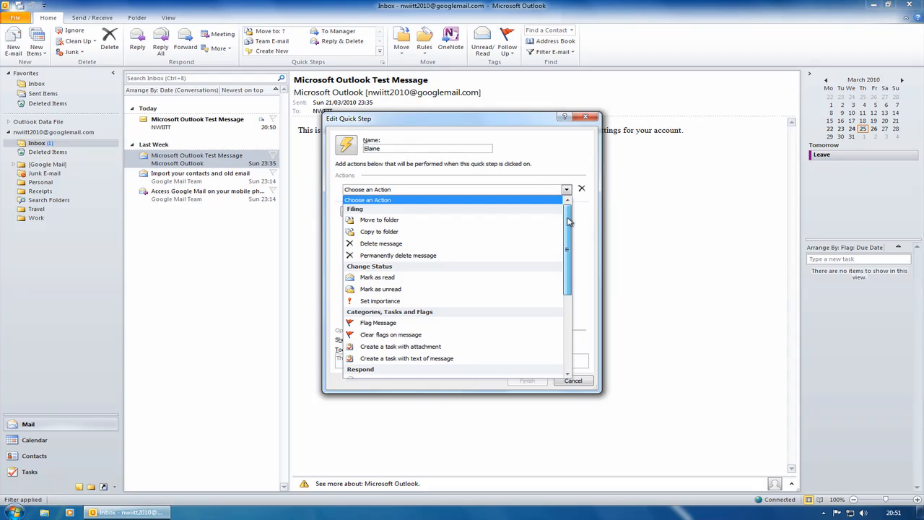
{"action": "scroll", "scroll_direction": "down", "scroll_amount": 3}
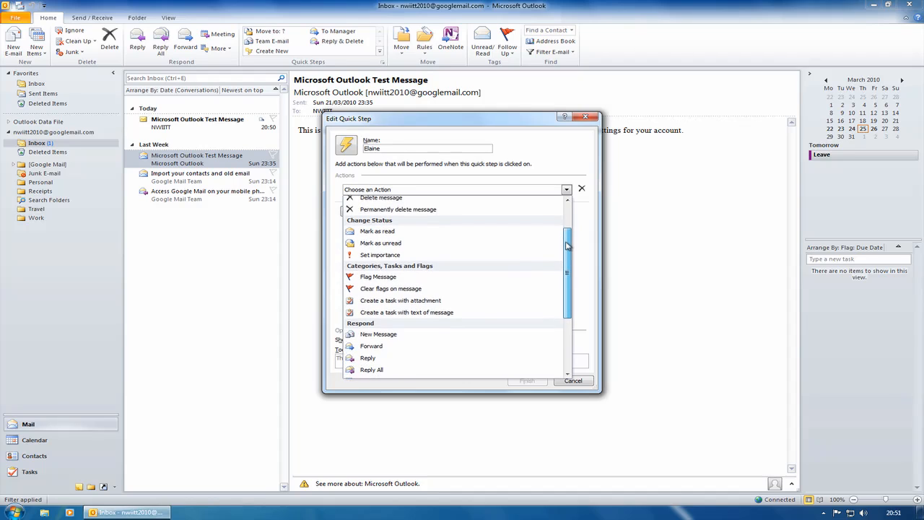
{"action": "scroll", "scroll_direction": "down", "scroll_amount": 3}
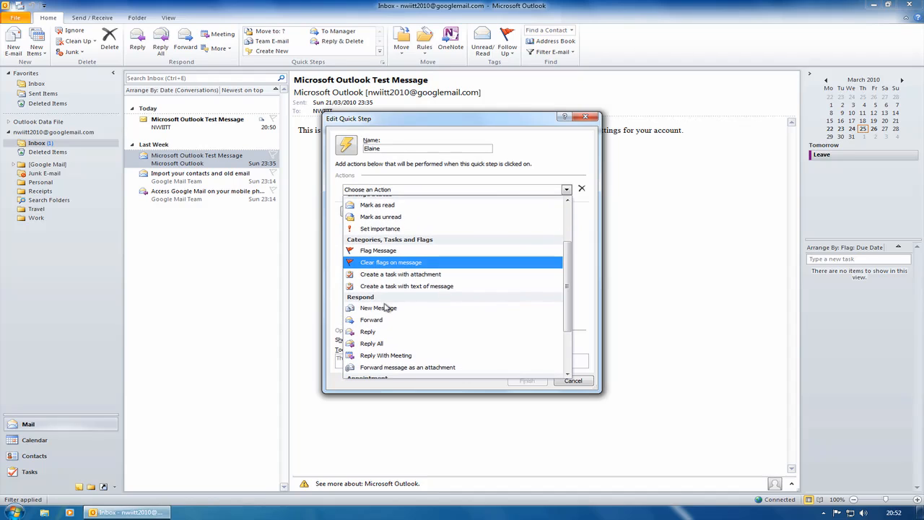
{"action": "left_click", "coordinate": [378, 307]}
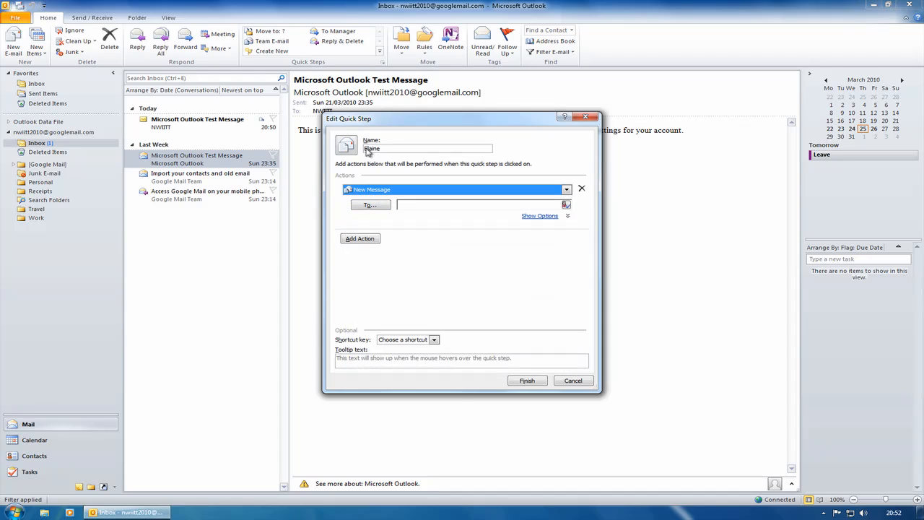
Address the quick step's message to elaine@ and finish creating it
{"action": "type", "text": "Elaine"}
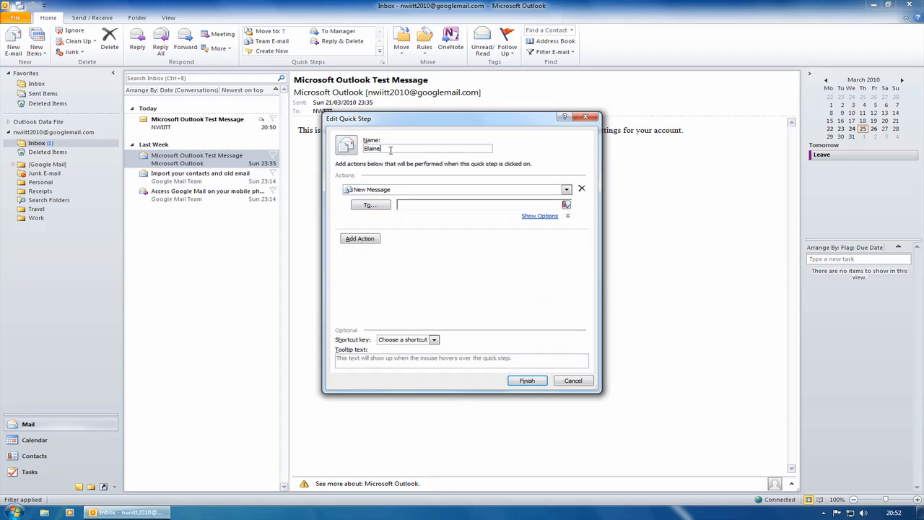
{"action": "type", "text": "New"}
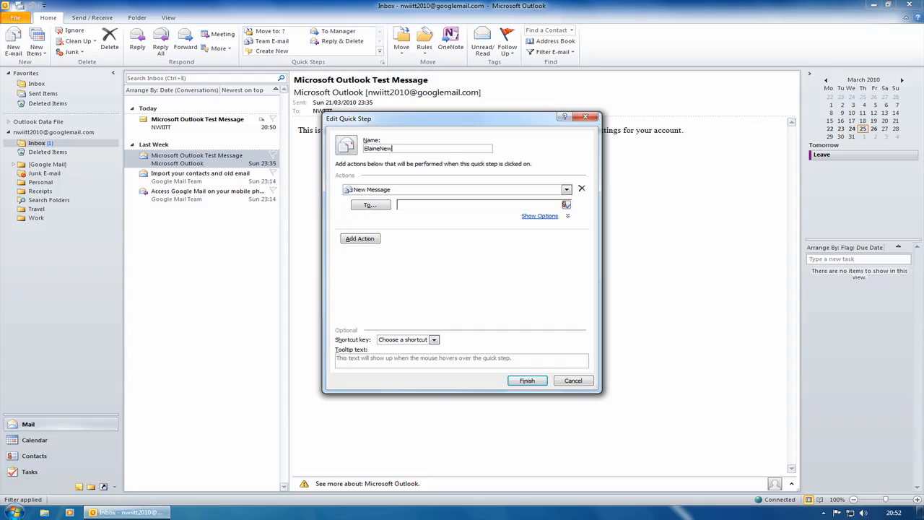
{"action": "mouse_move", "coordinate": [411, 205]}
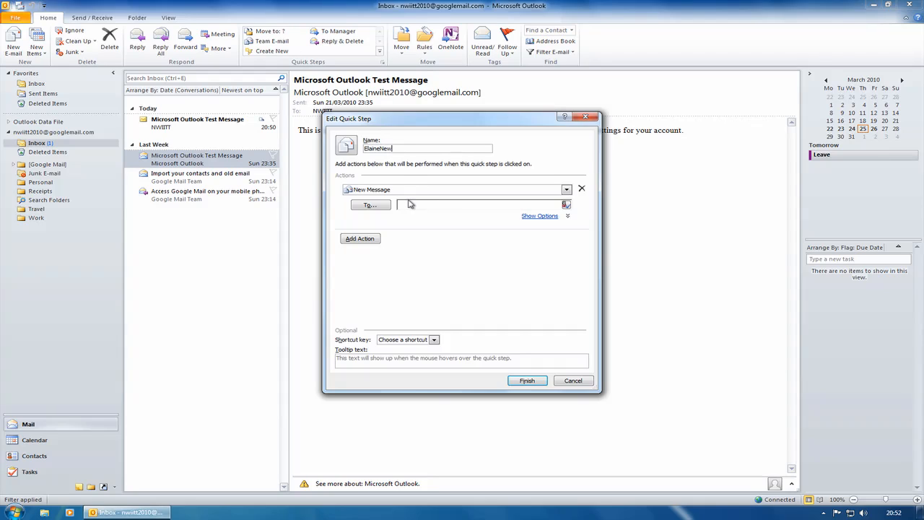
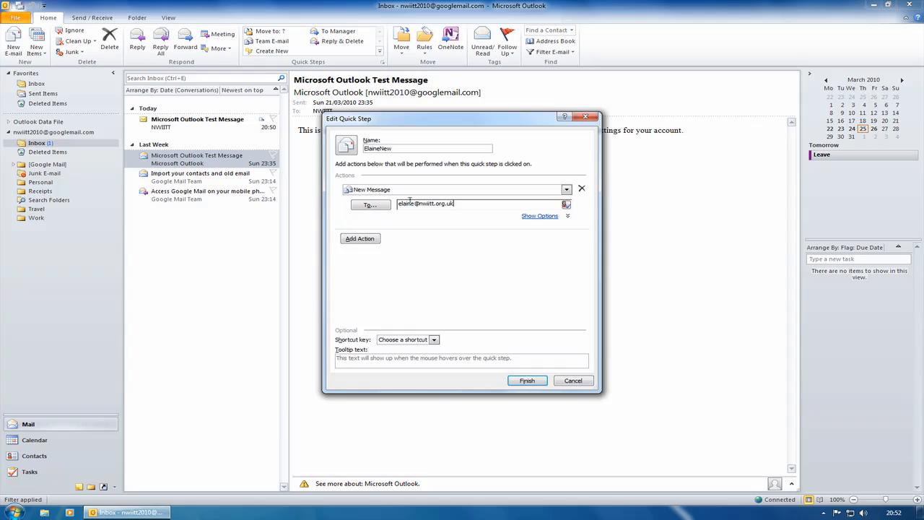
{"action": "mouse_move", "coordinate": [387, 246]}
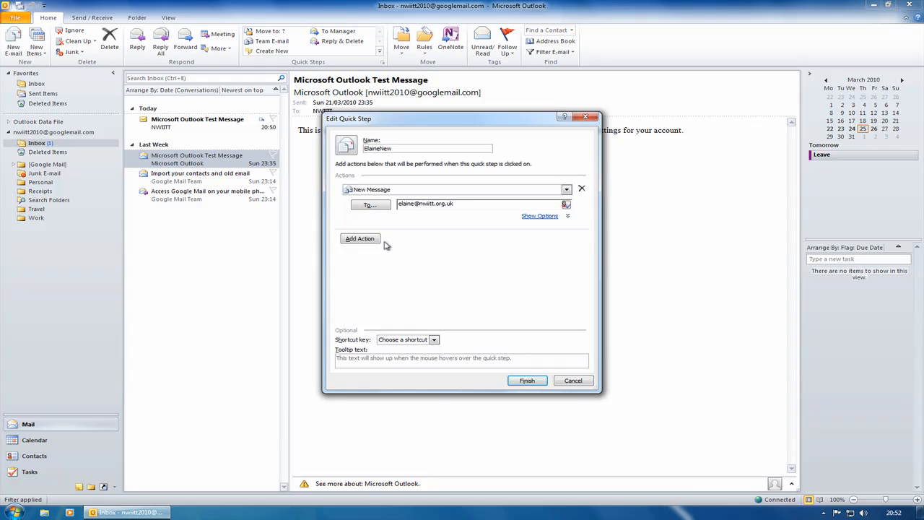
{"action": "mouse_move", "coordinate": [359, 238]}
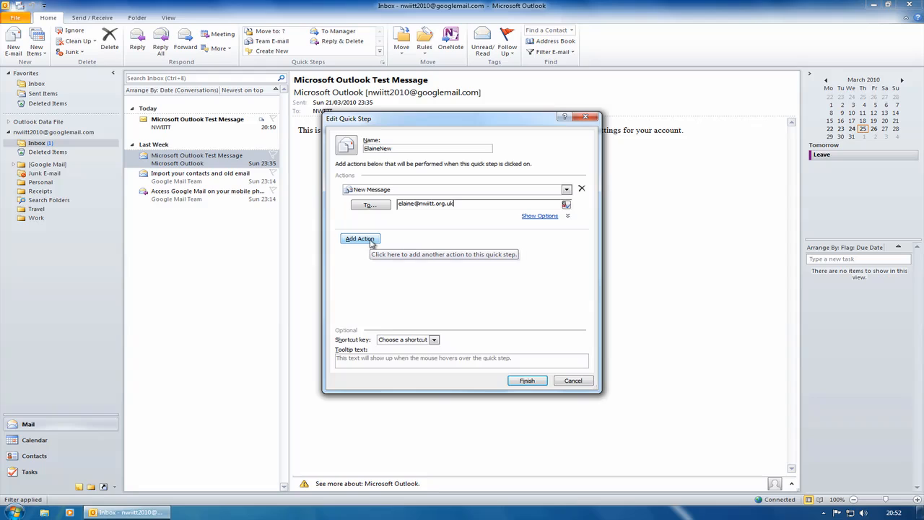
{"action": "mouse_move", "coordinate": [436, 348]}
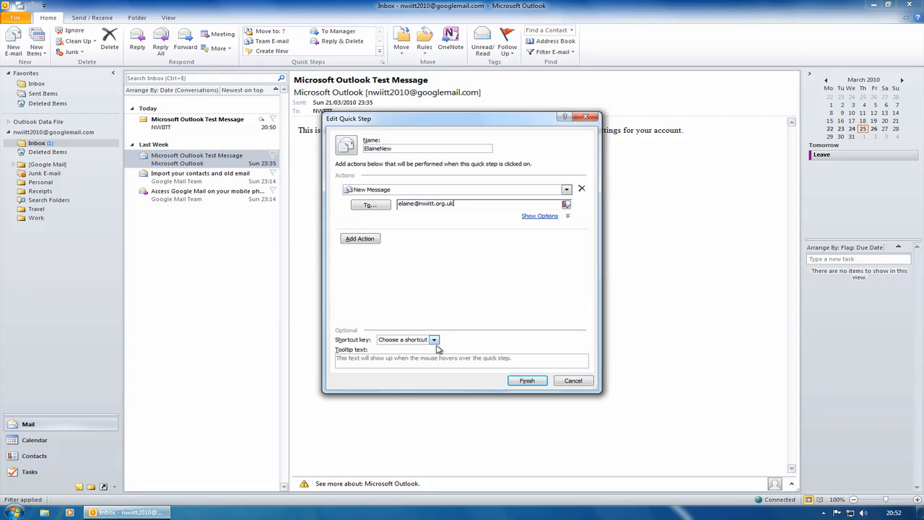
{"action": "mouse_move", "coordinate": [473, 292]}
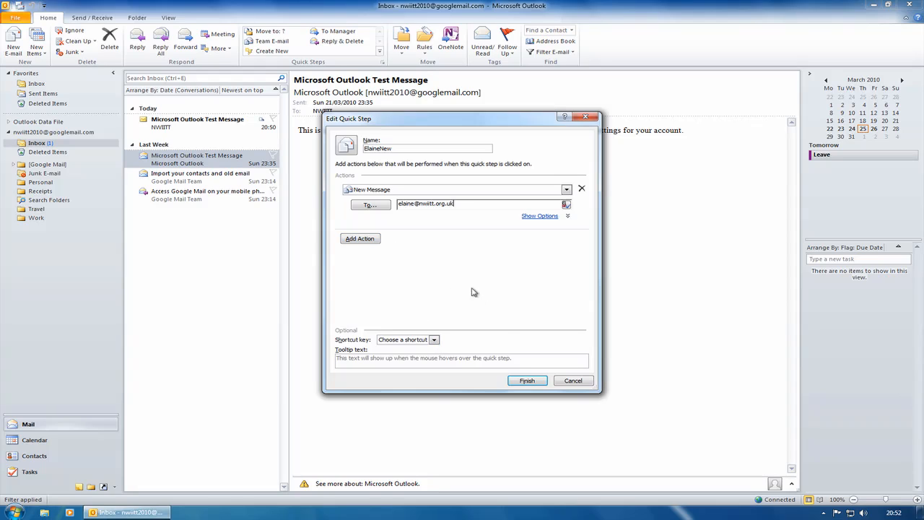
{"action": "left_click", "coordinate": [527, 382]}
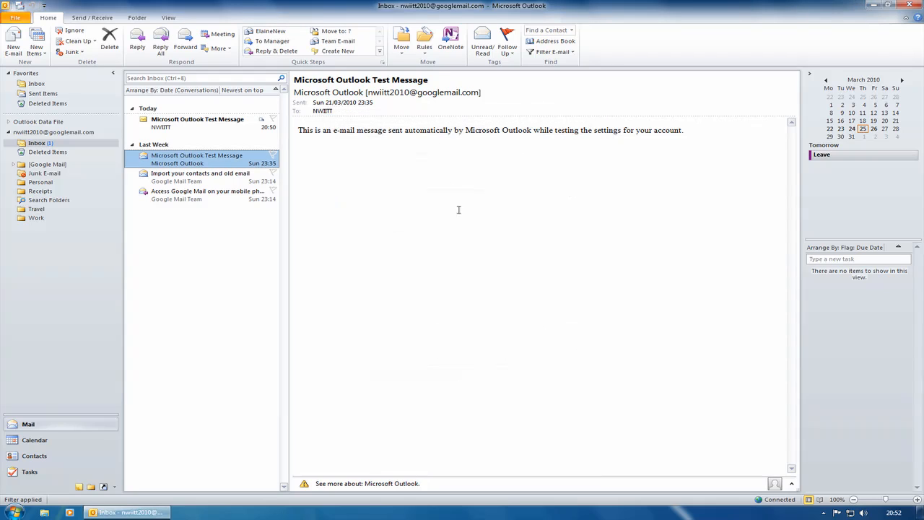
{"action": "mouse_move", "coordinate": [300, 49]}
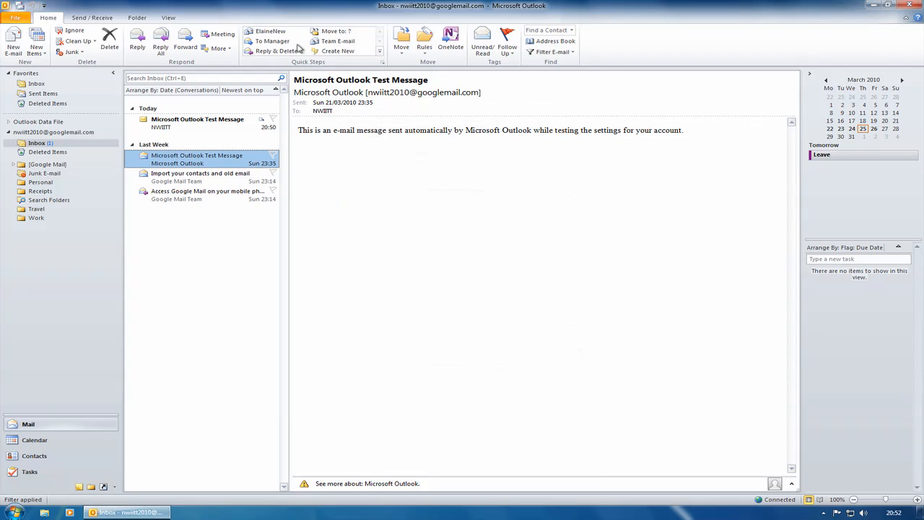
Run the new quick step to open a message pre-addressed to Elaine
{"action": "left_click", "coordinate": [272, 40]}
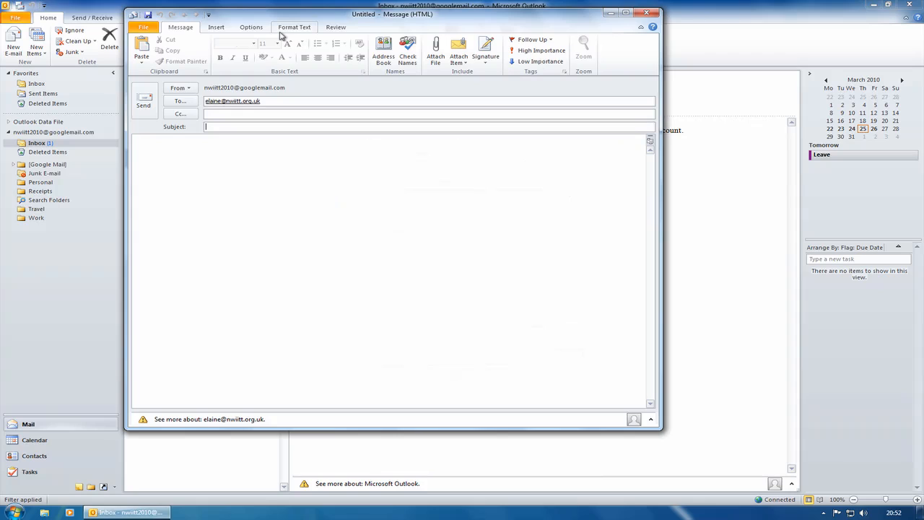